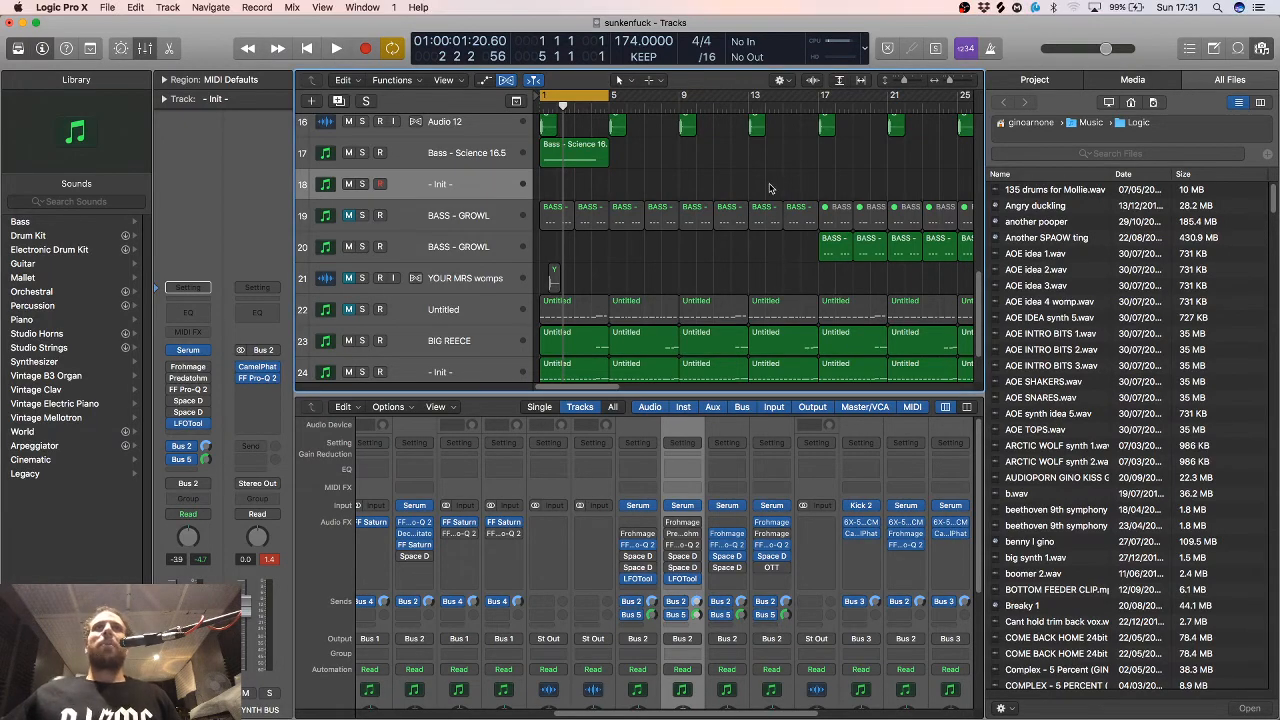
Select the Bass - Science 16.5 track and play the arrangement from the start
{"action": "scroll", "scroll_direction": "up", "scroll_amount": 3}
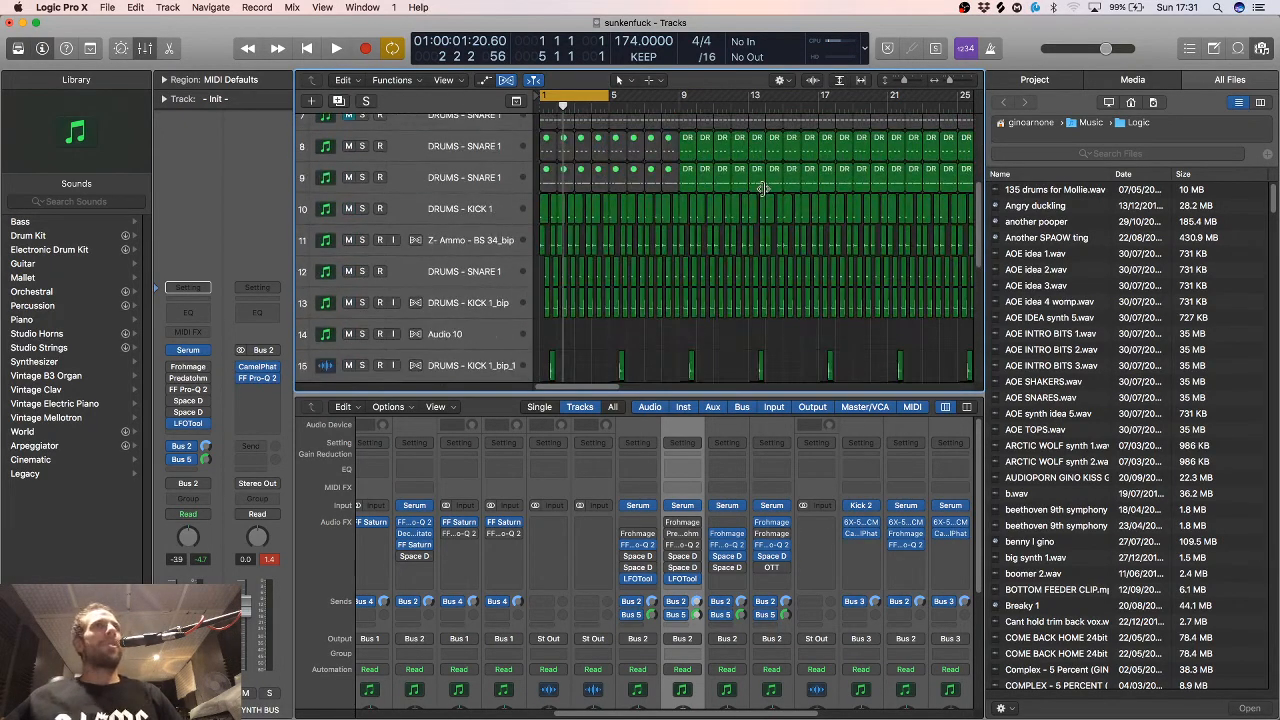
{"action": "scroll", "scroll_direction": "down", "scroll_amount": 3}
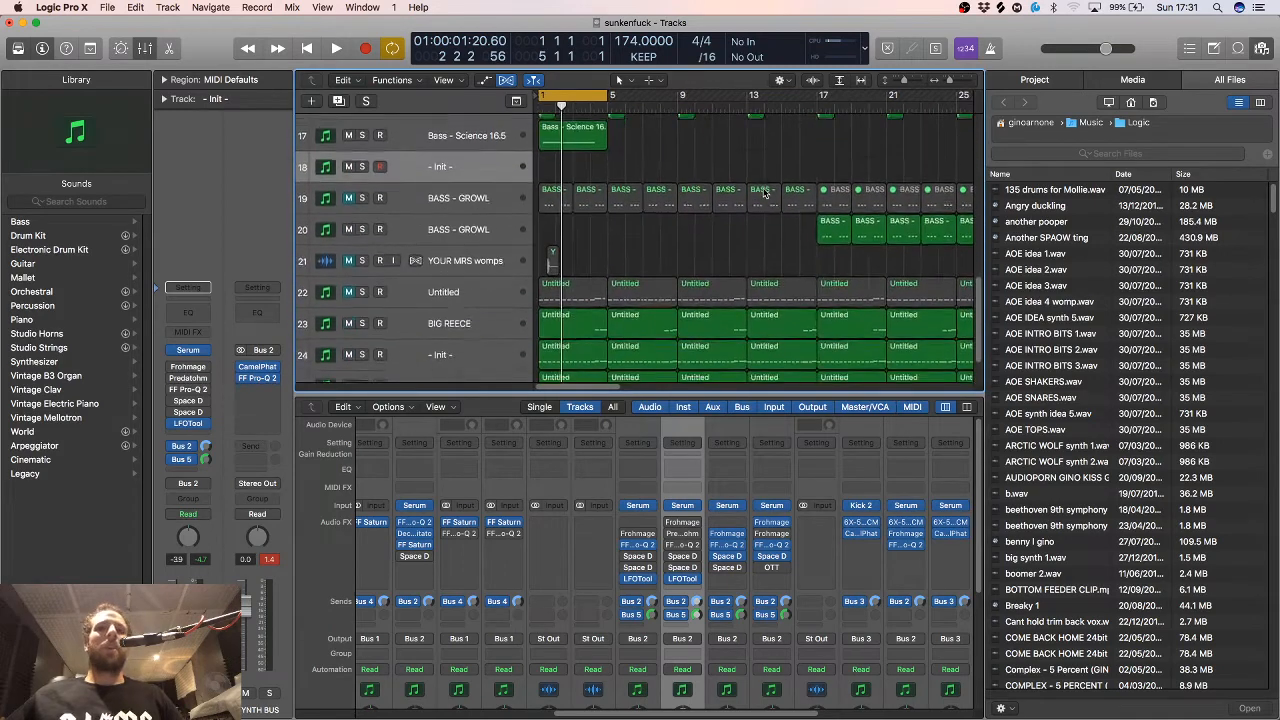
{"action": "scroll", "scroll_direction": "down", "scroll_amount": 3}
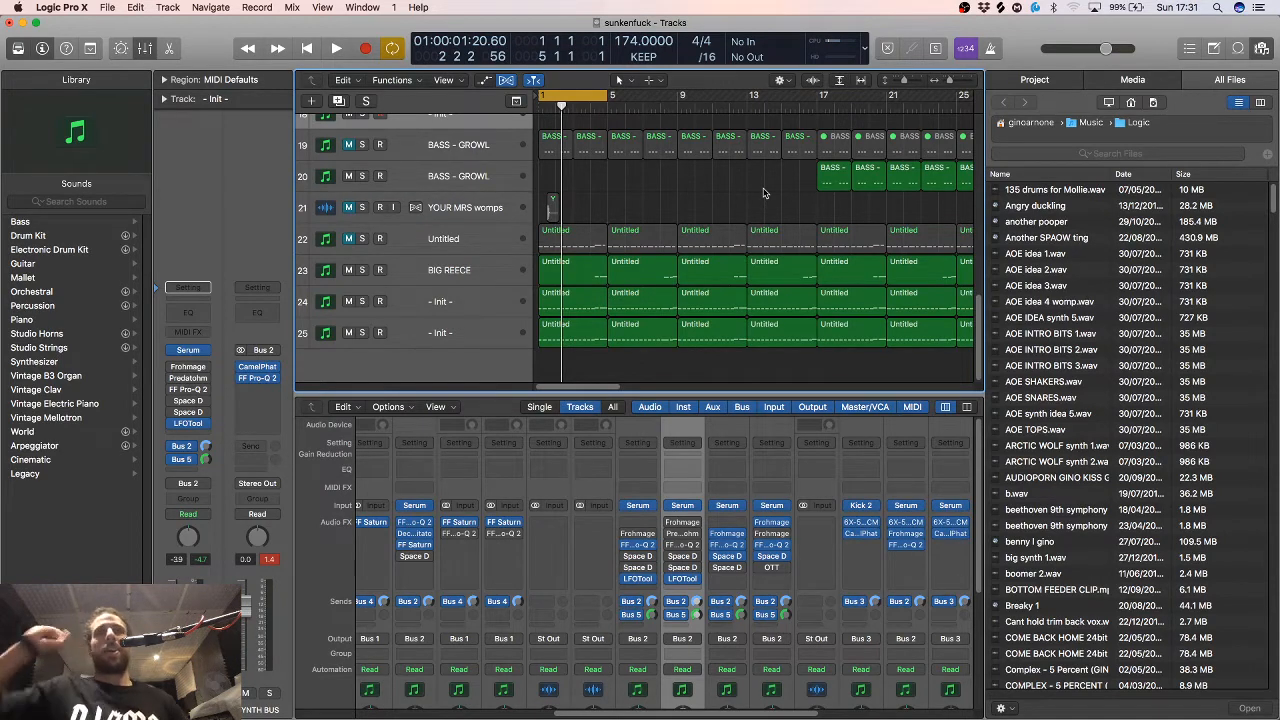
{"action": "scroll", "scroll_direction": "up", "scroll_amount": 3}
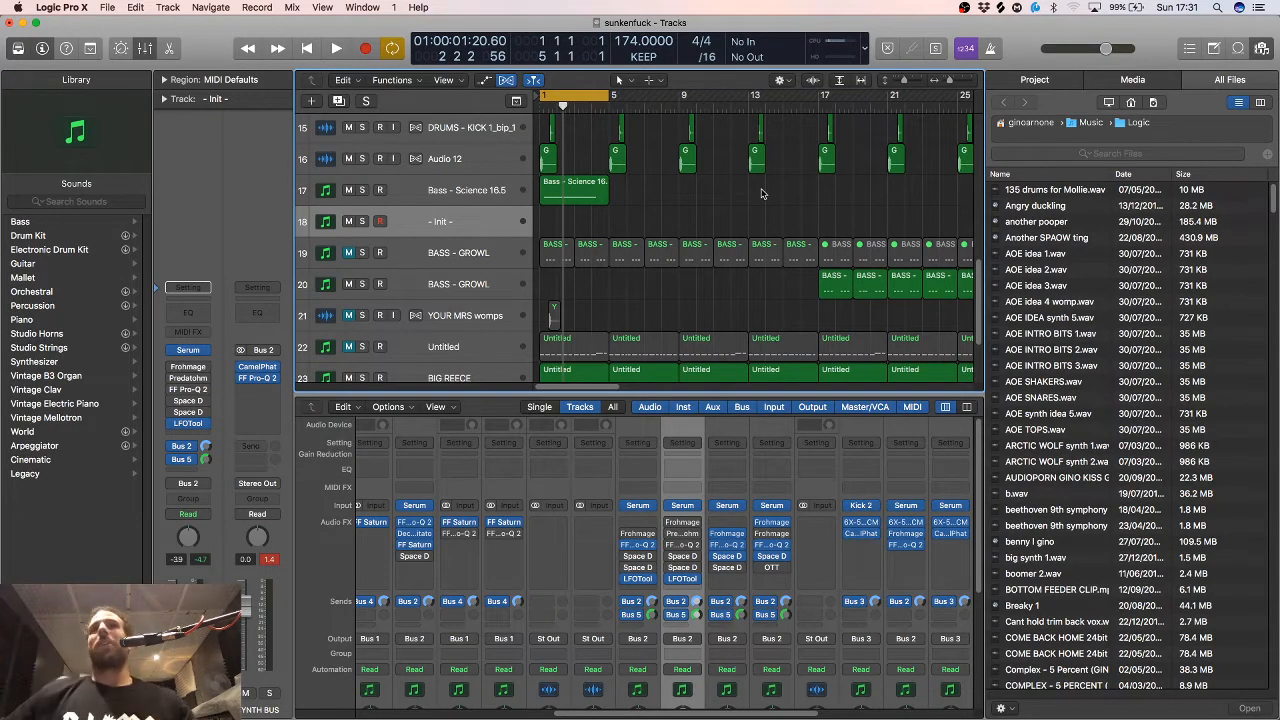
{"action": "left_click", "coordinate": [465, 190]}
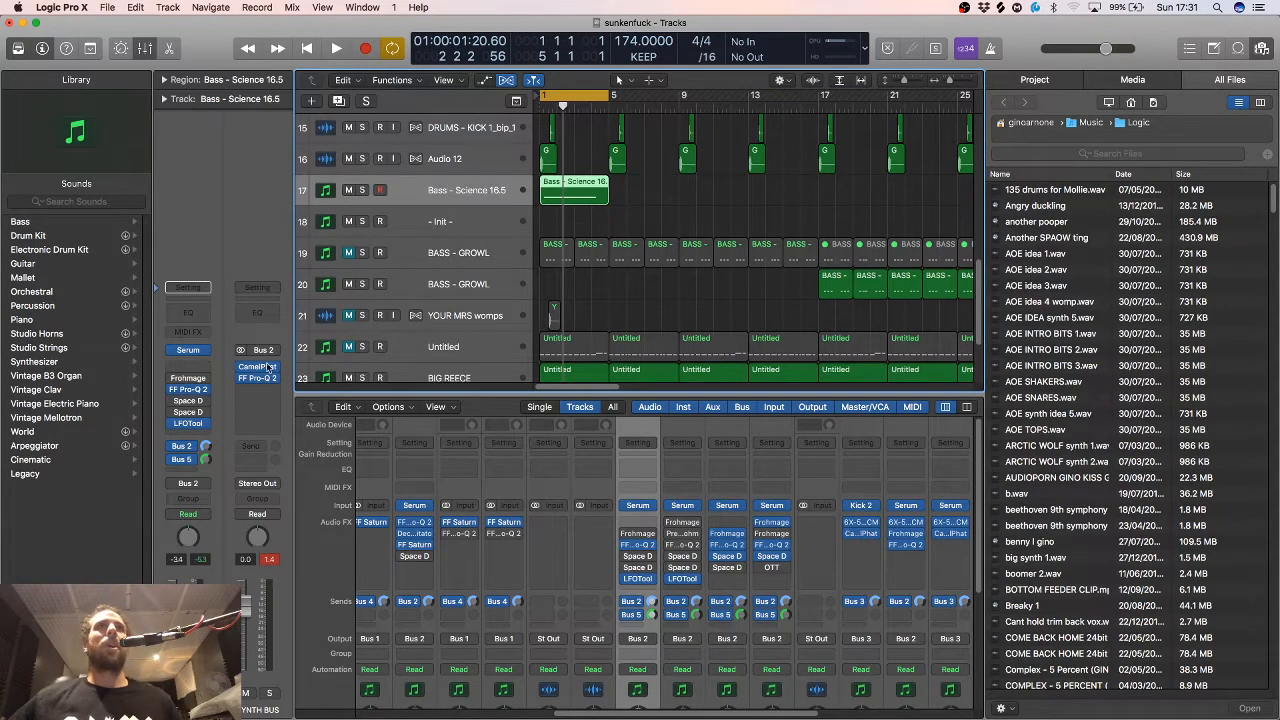
{"action": "left_click", "coordinate": [380, 190]}
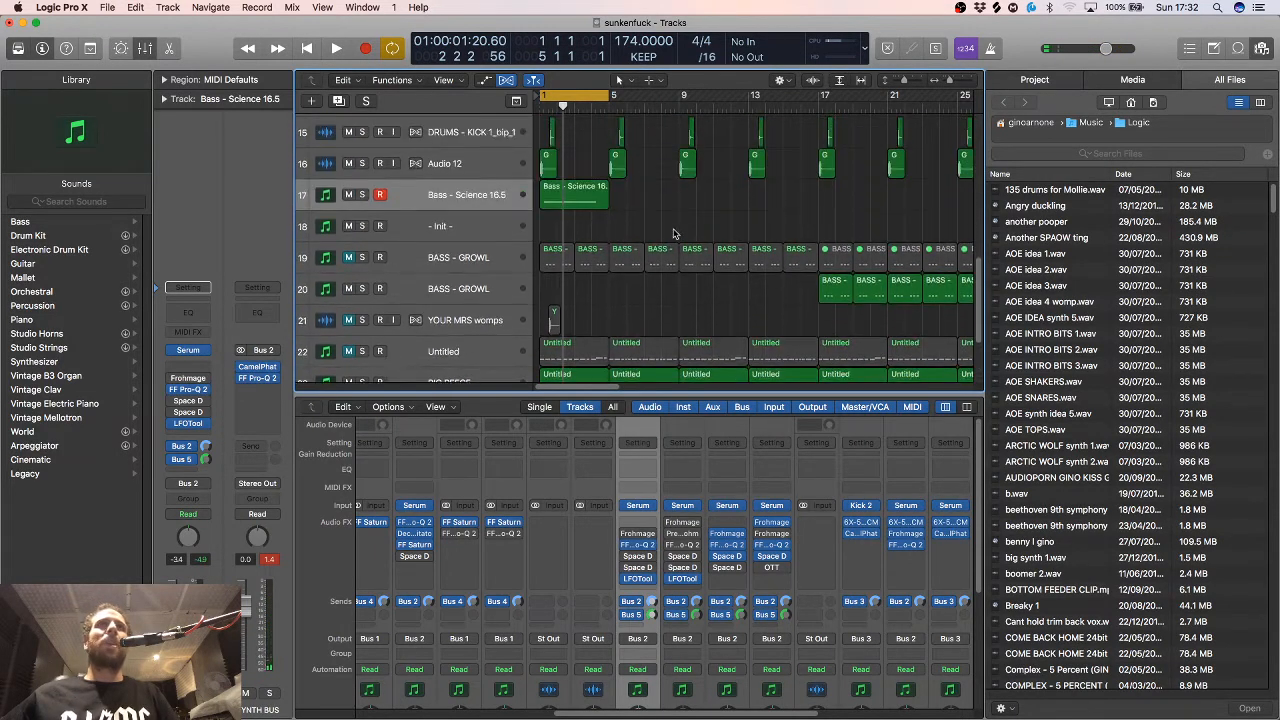
{"action": "left_click", "coordinate": [336, 48]}
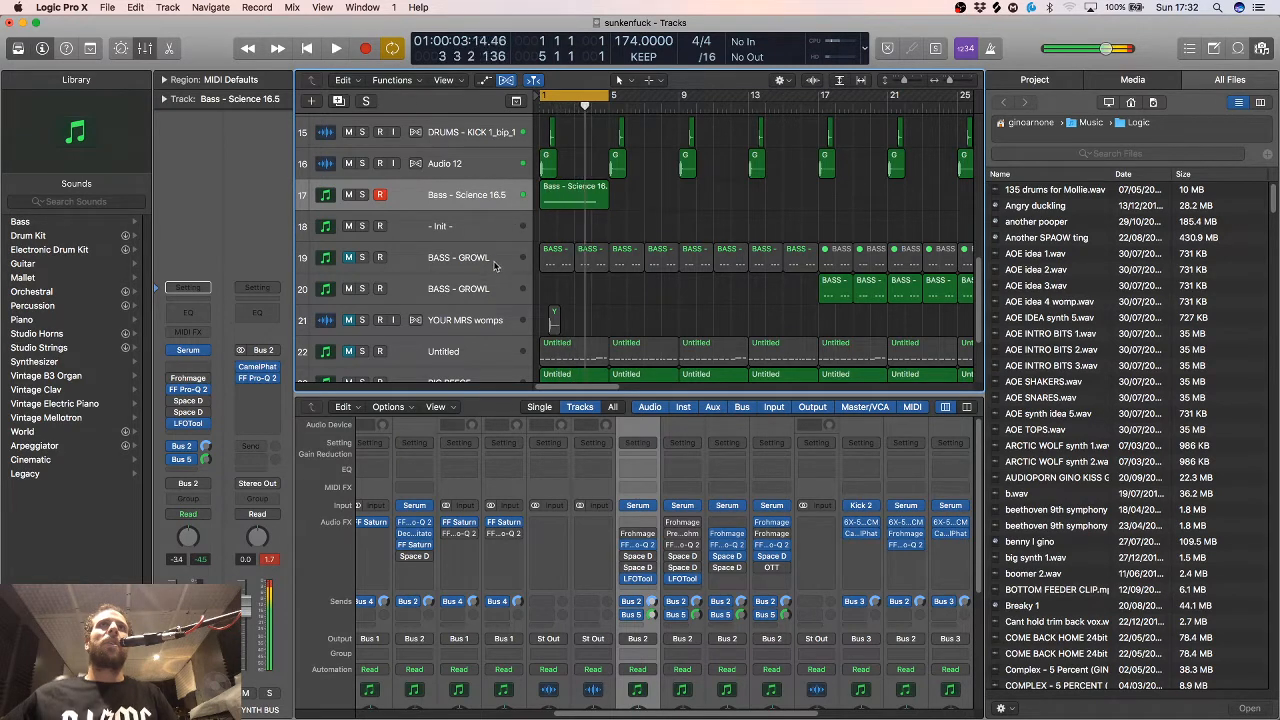
{"action": "scroll", "scroll_direction": "down", "scroll_amount": 3}
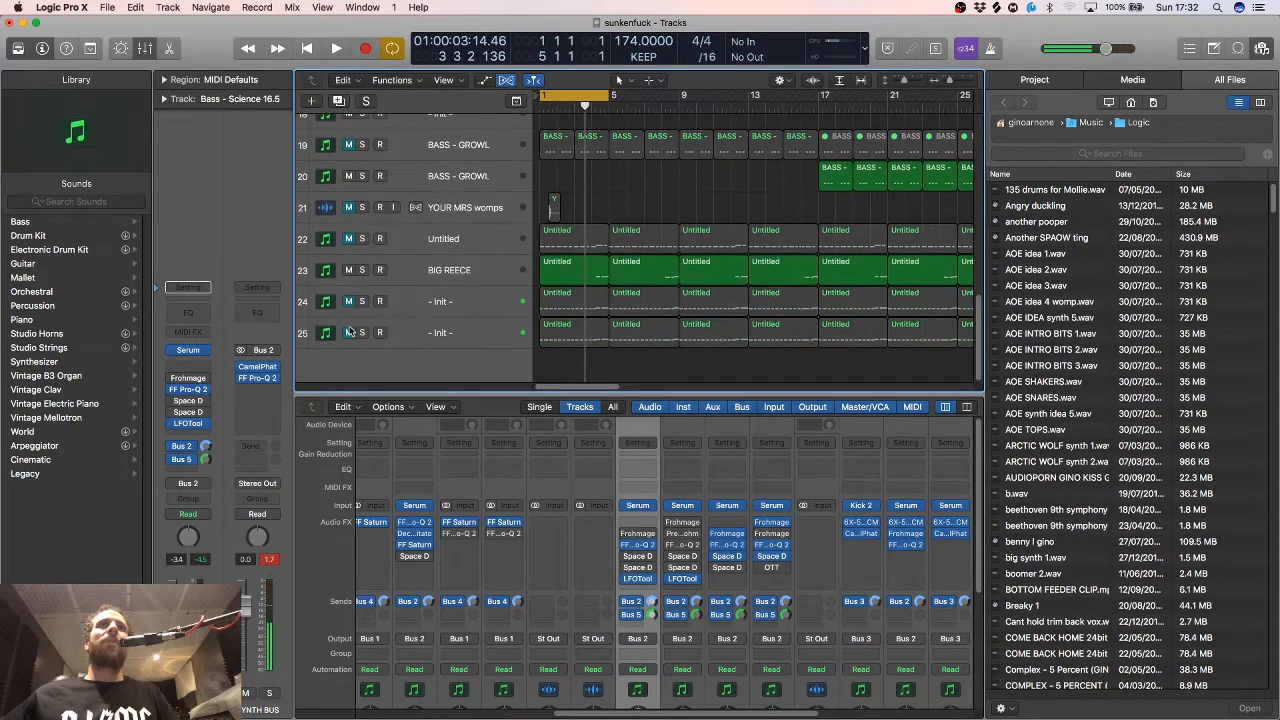
{"action": "scroll", "scroll_direction": "up", "scroll_amount": 3}
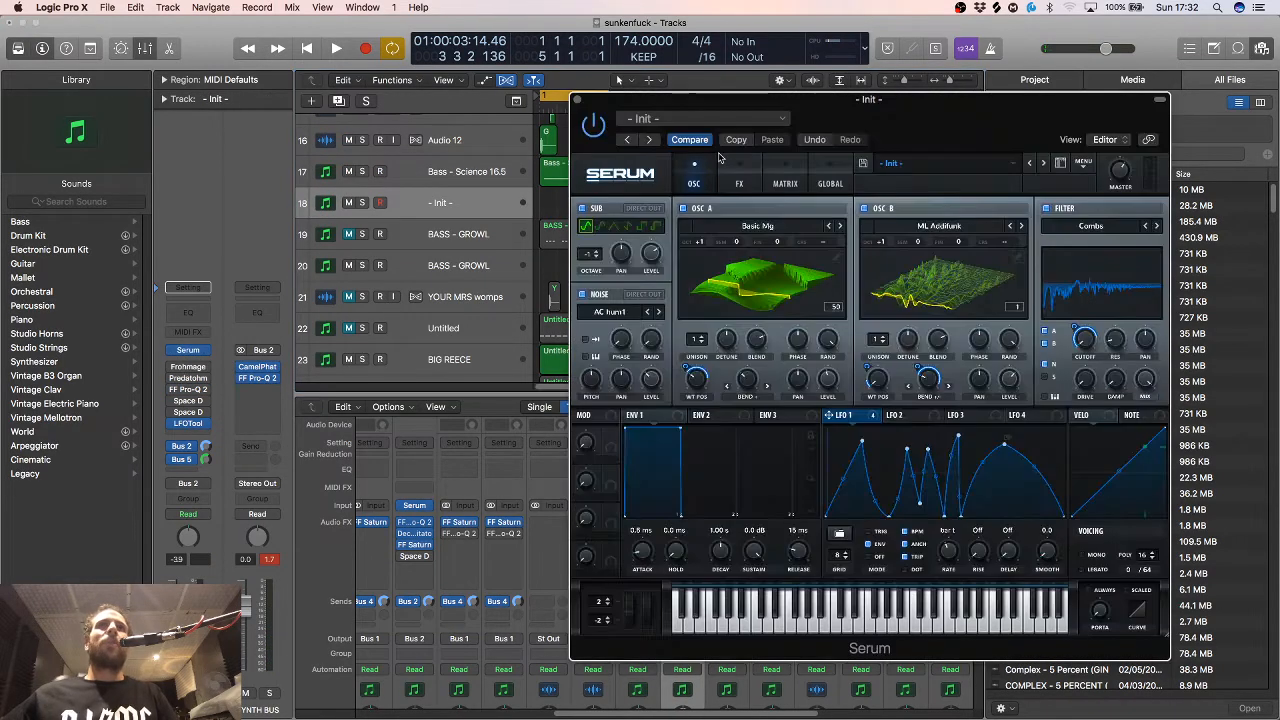
Put the Analog > Basic Mg wavetable on Serum's oscillator A
{"action": "left_click", "coordinate": [1084, 162]}
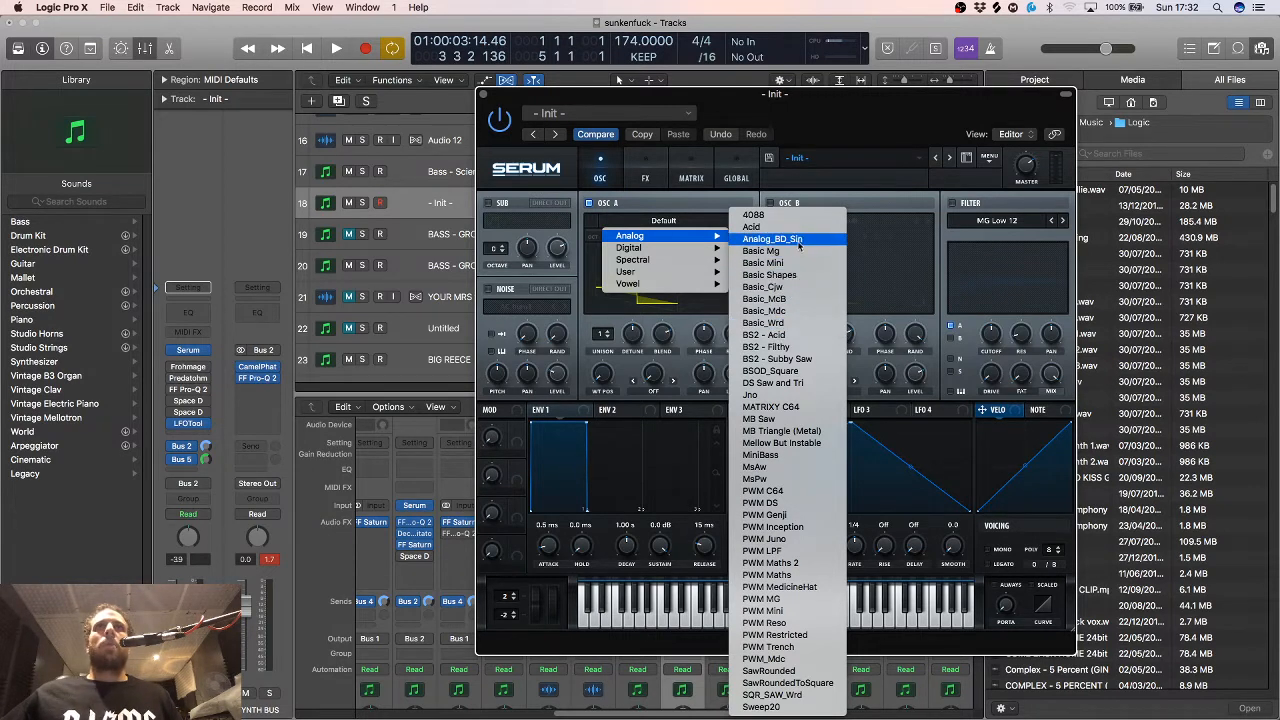
{"action": "mouse_move", "coordinate": [765, 251]}
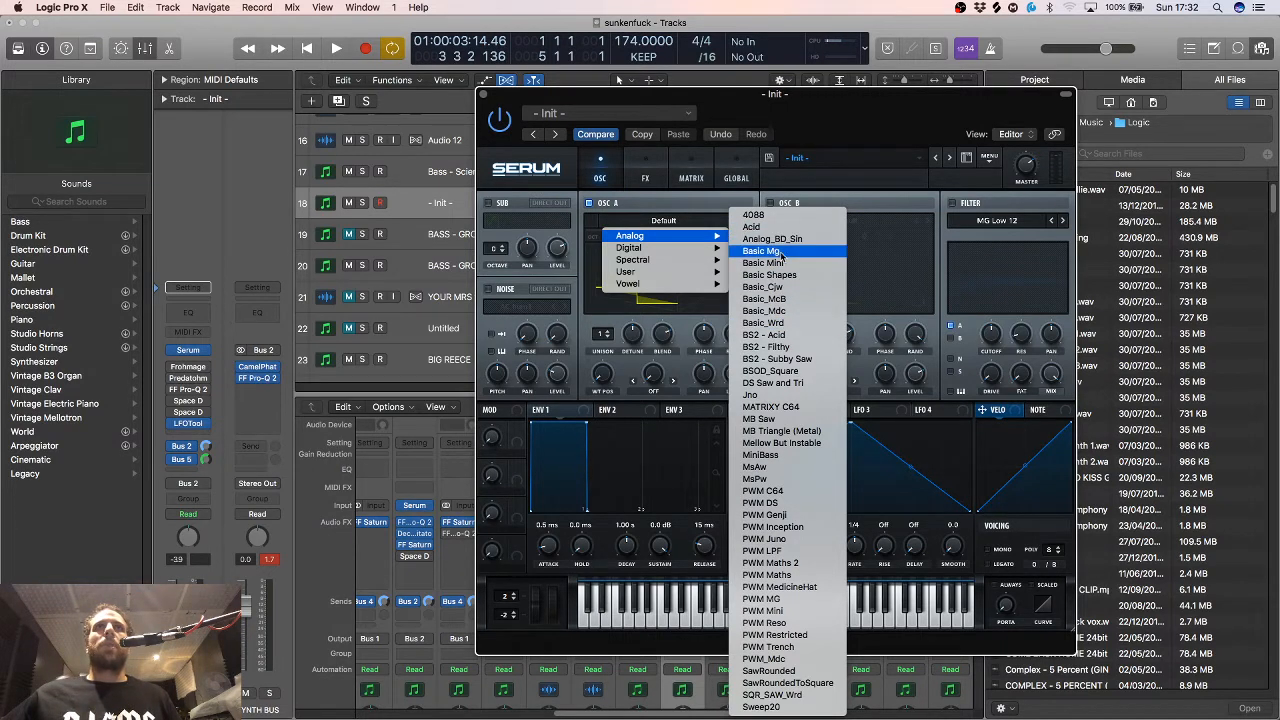
{"action": "left_click", "coordinate": [763, 250]}
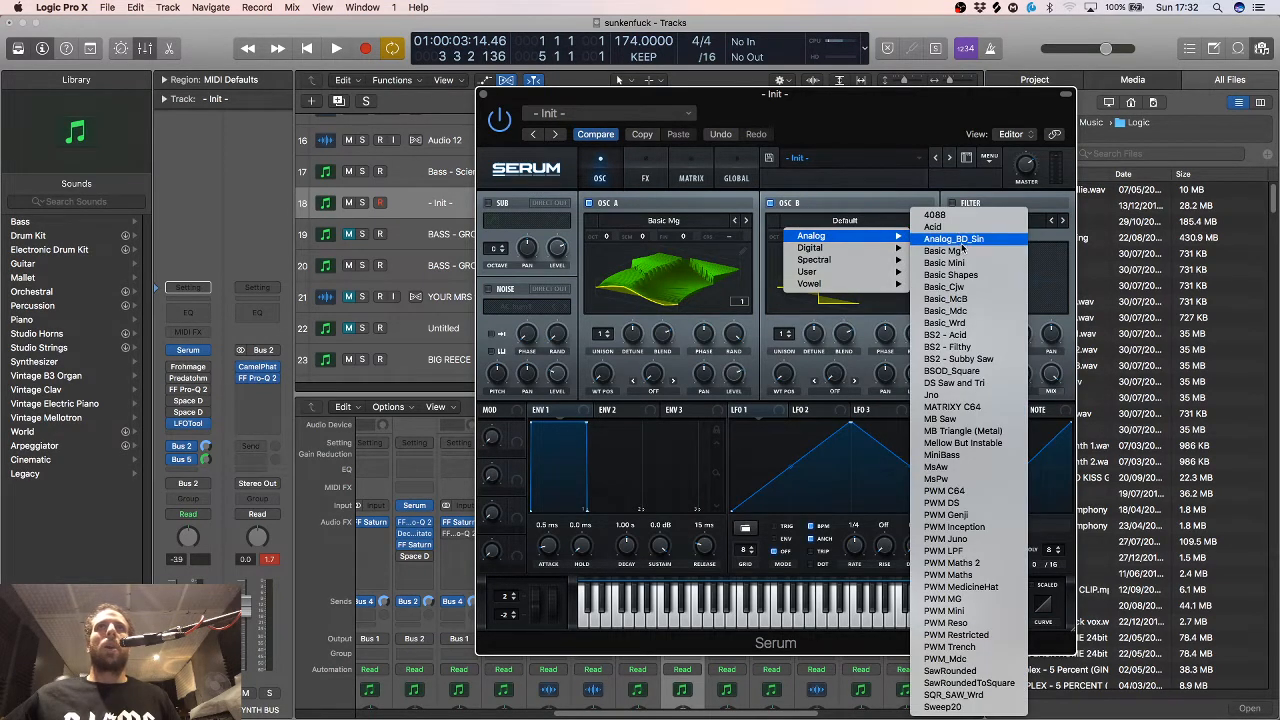
Load the Vowel > ML_Addifunk wavetable on oscillator B and power on the filter
{"action": "left_click", "coordinate": [808, 283]}
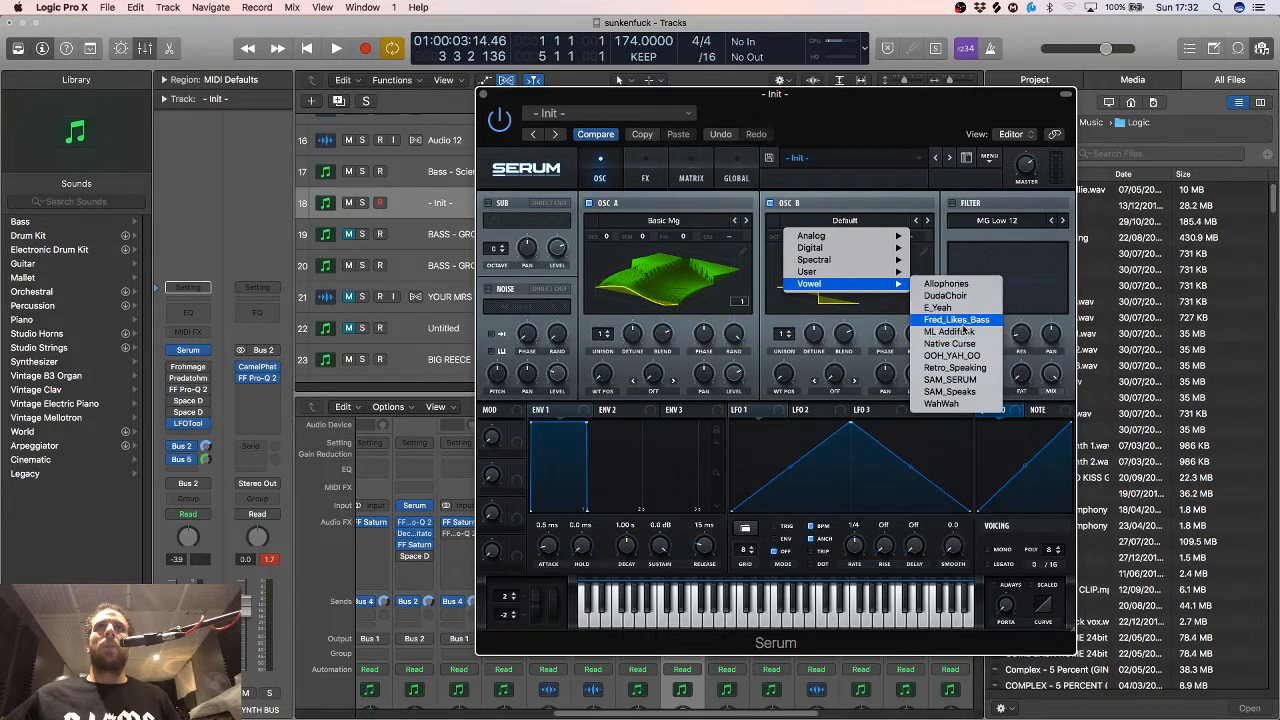
{"action": "left_click", "coordinate": [949, 331]}
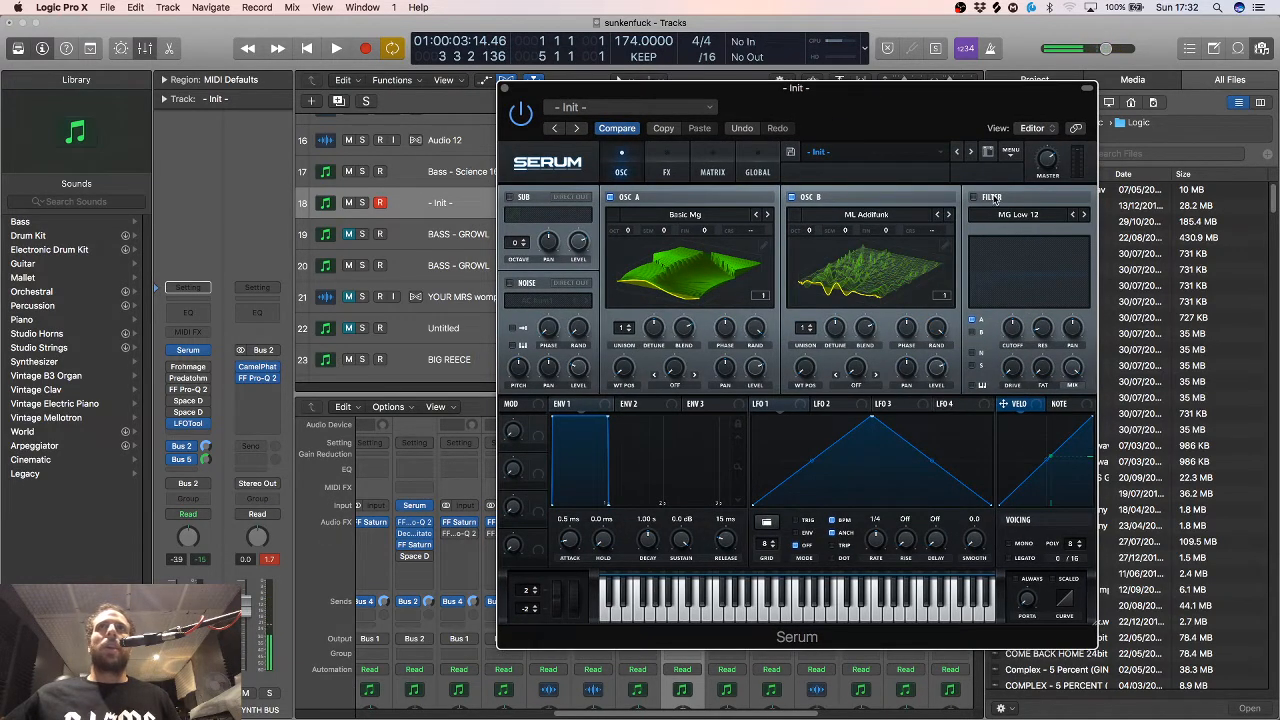
{"action": "left_click", "coordinate": [972, 196]}
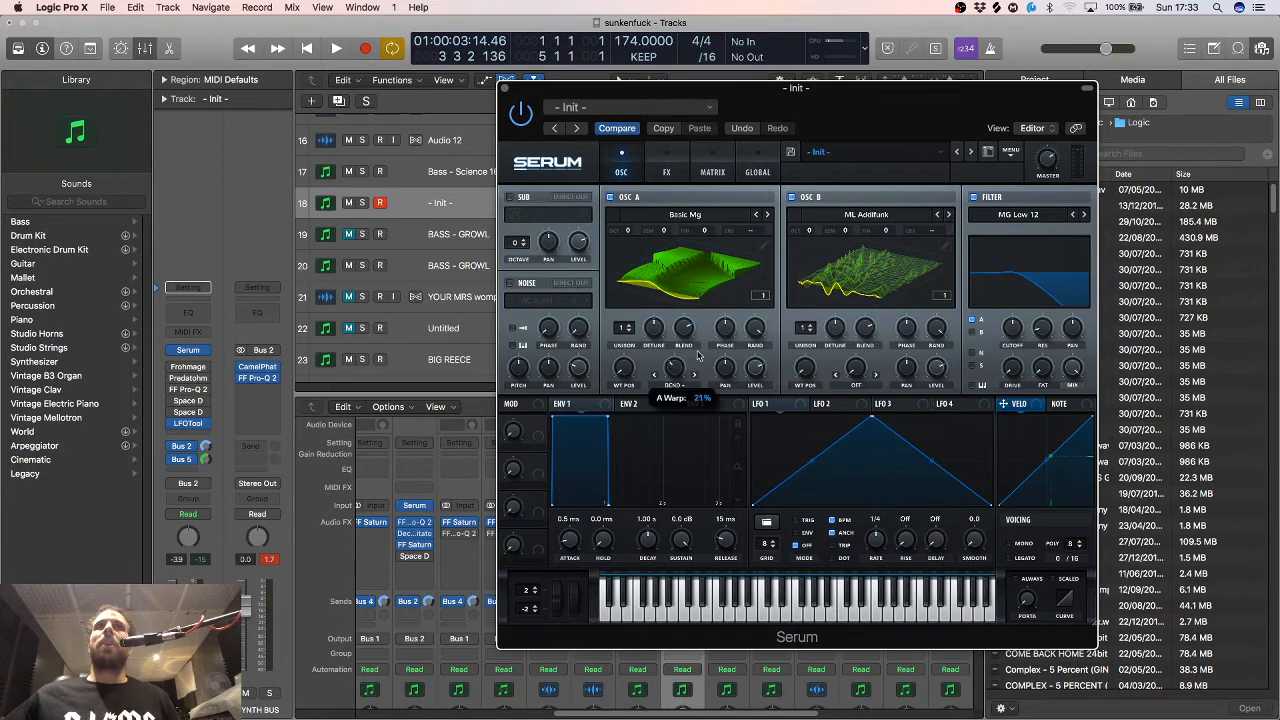
{"action": "mouse_move", "coordinate": [728, 327]}
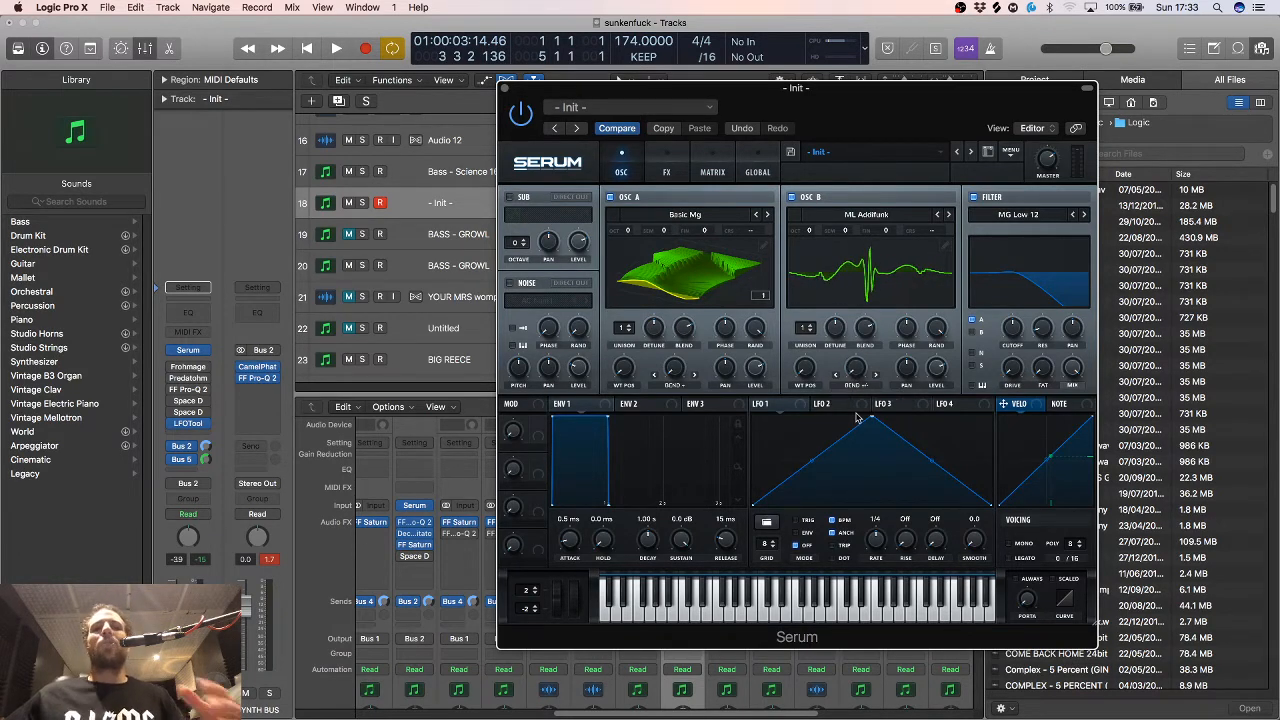
{"action": "mouse_move", "coordinate": [822, 404]}
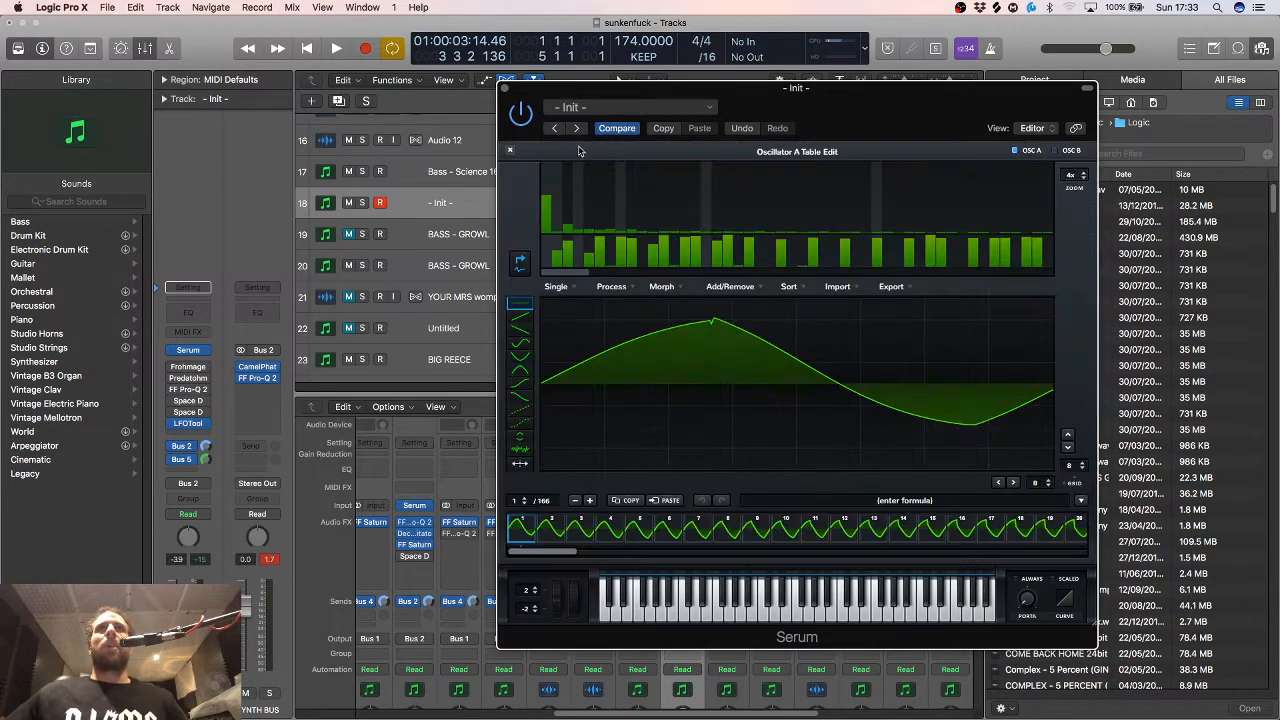
Close the Table Edit window and dismiss oscillator A's wavetable menu unchanged
{"action": "left_click", "coordinate": [621, 166]}
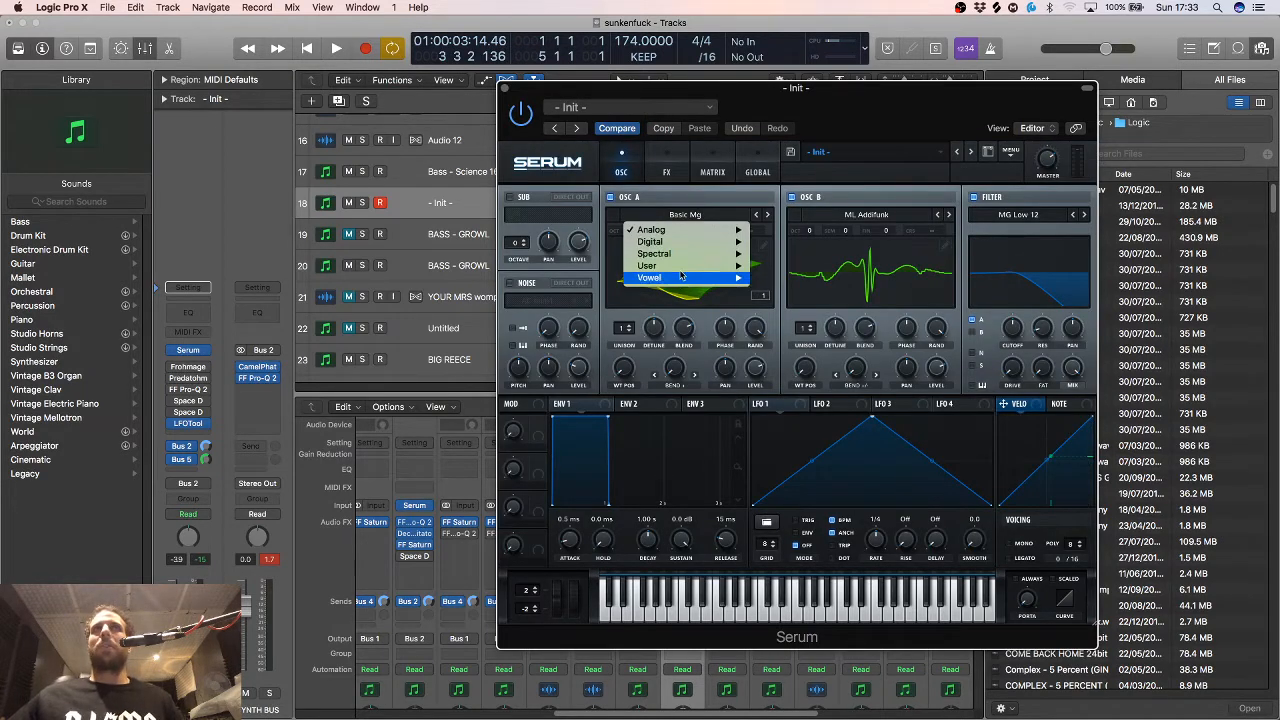
{"action": "left_click", "coordinate": [649, 278]}
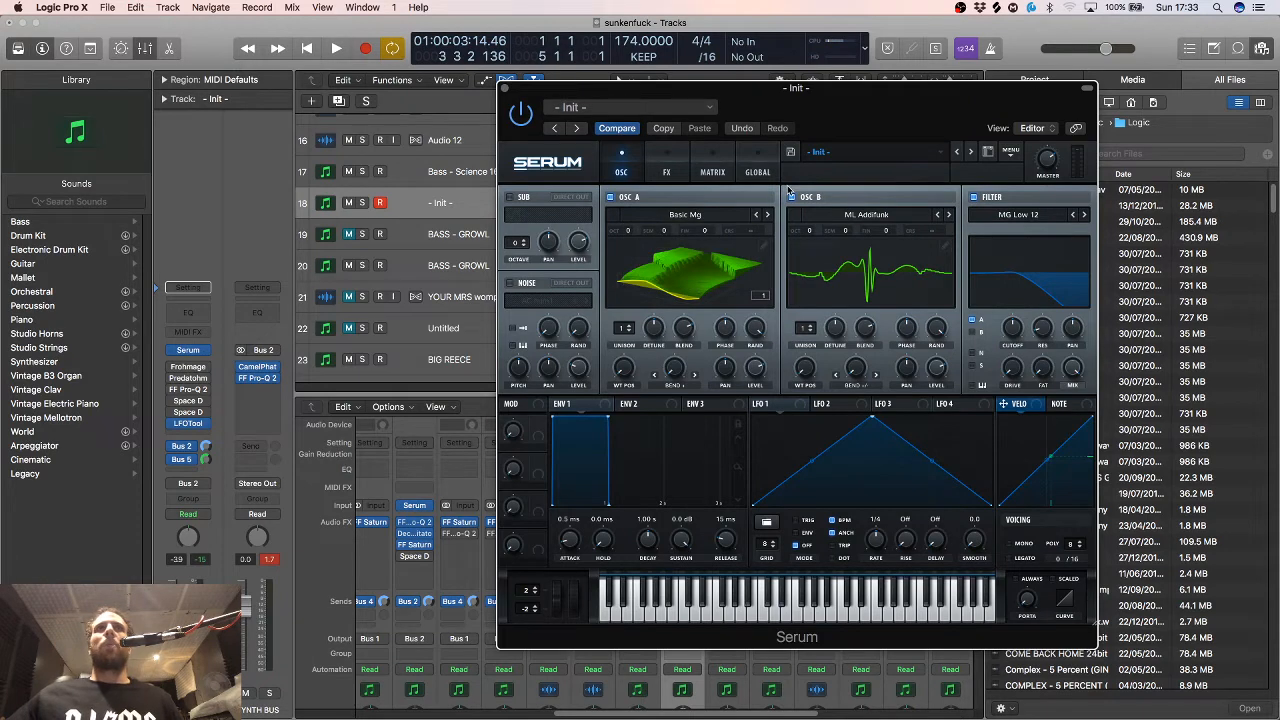
{"action": "mouse_move", "coordinate": [960, 335]}
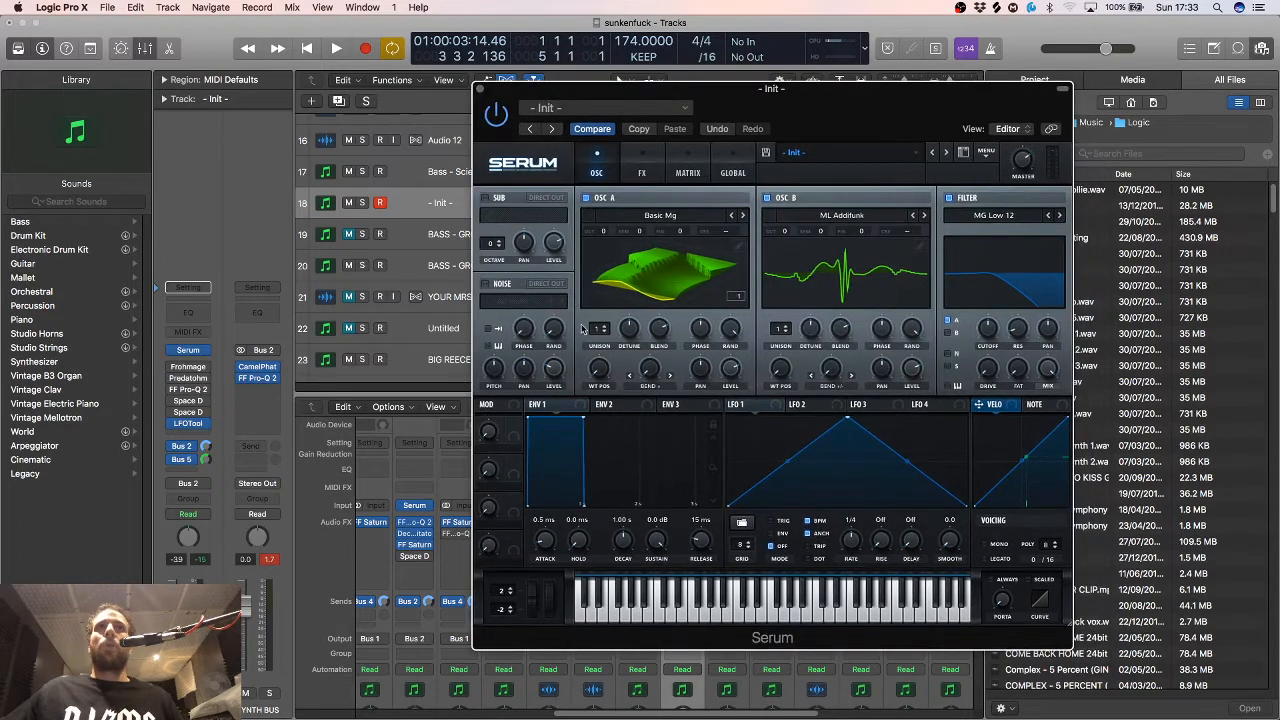
{"action": "left_click", "coordinate": [520, 301]}
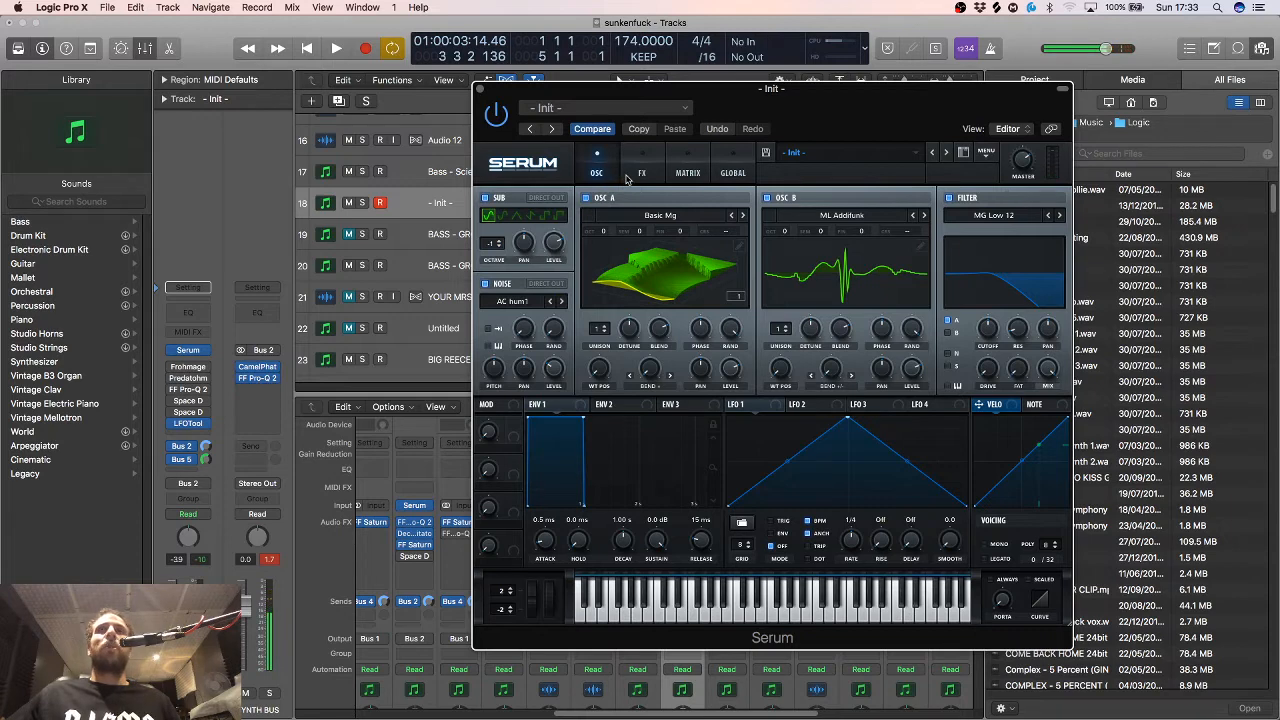
{"action": "mouse_move", "coordinate": [635, 196]}
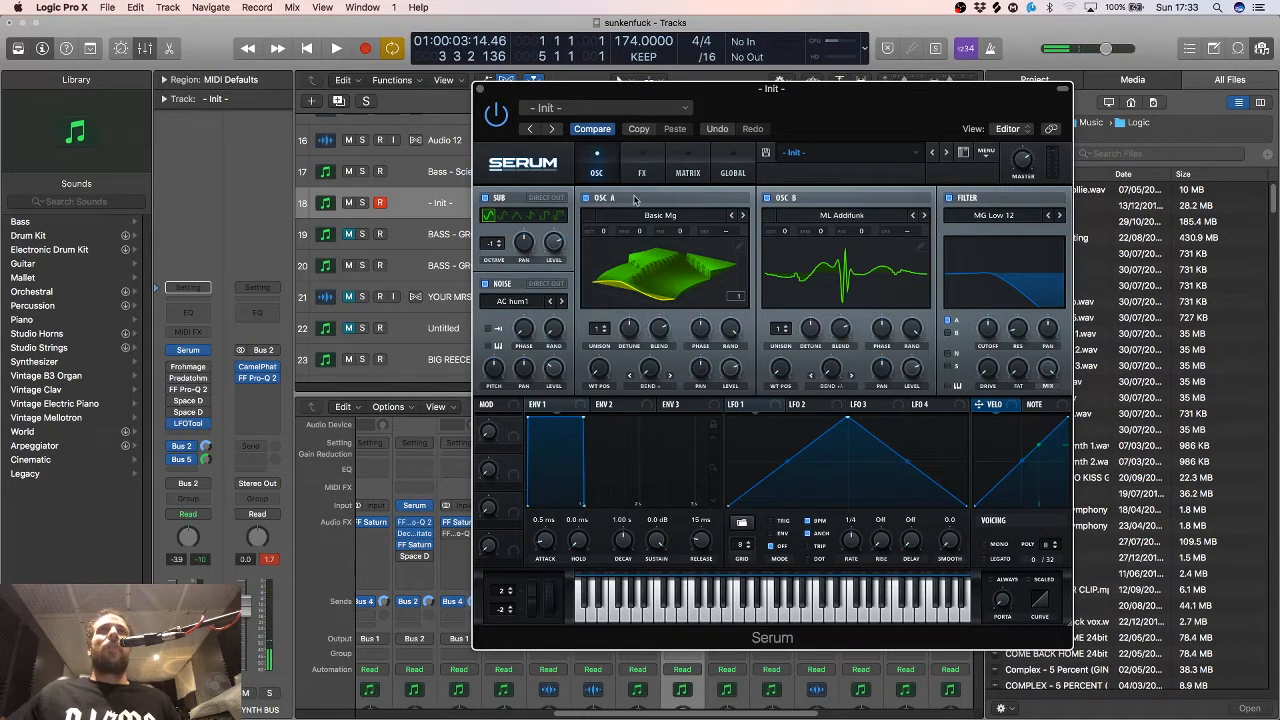
{"action": "mouse_move", "coordinate": [648, 178]}
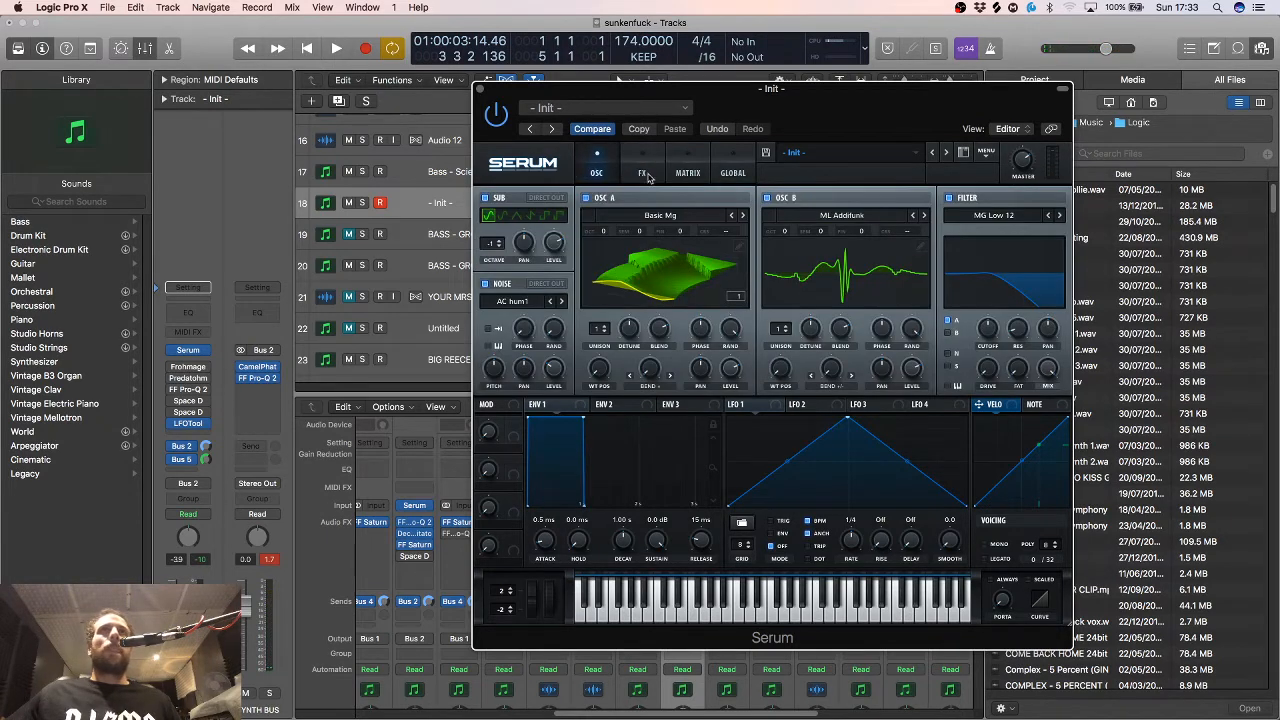
{"action": "mouse_move", "coordinate": [642, 173]}
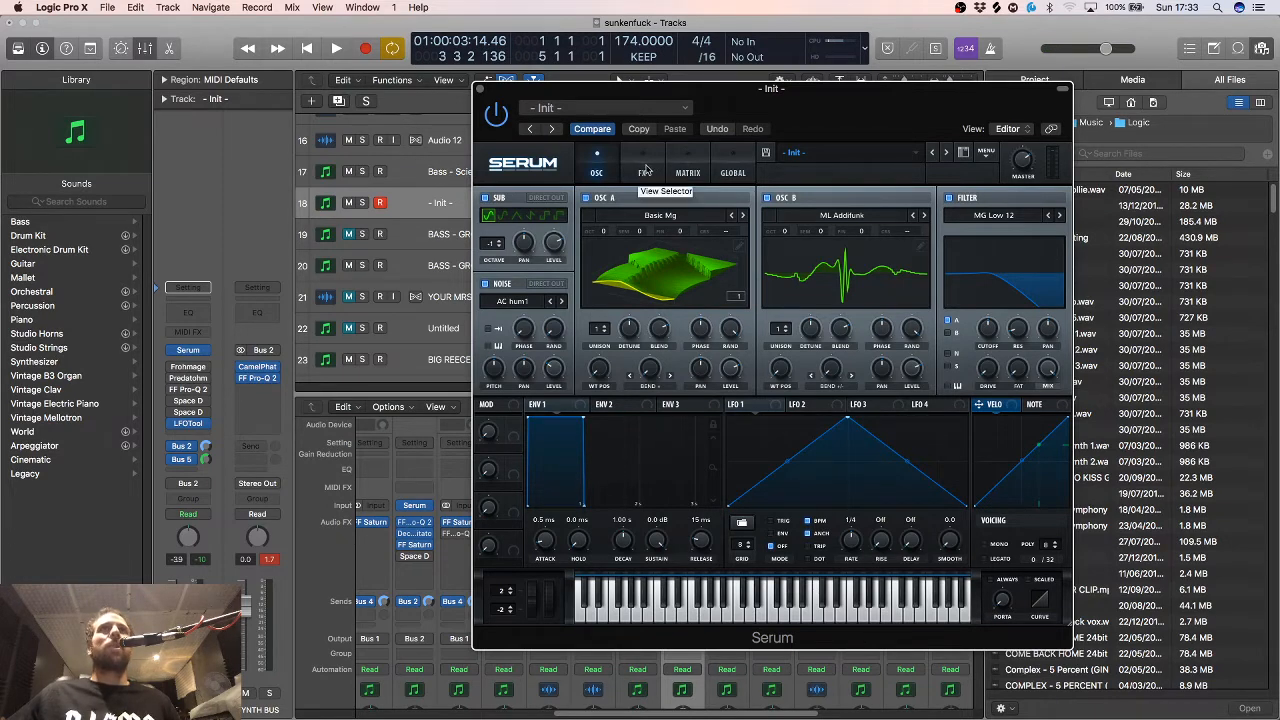
{"action": "left_click", "coordinate": [641, 172]}
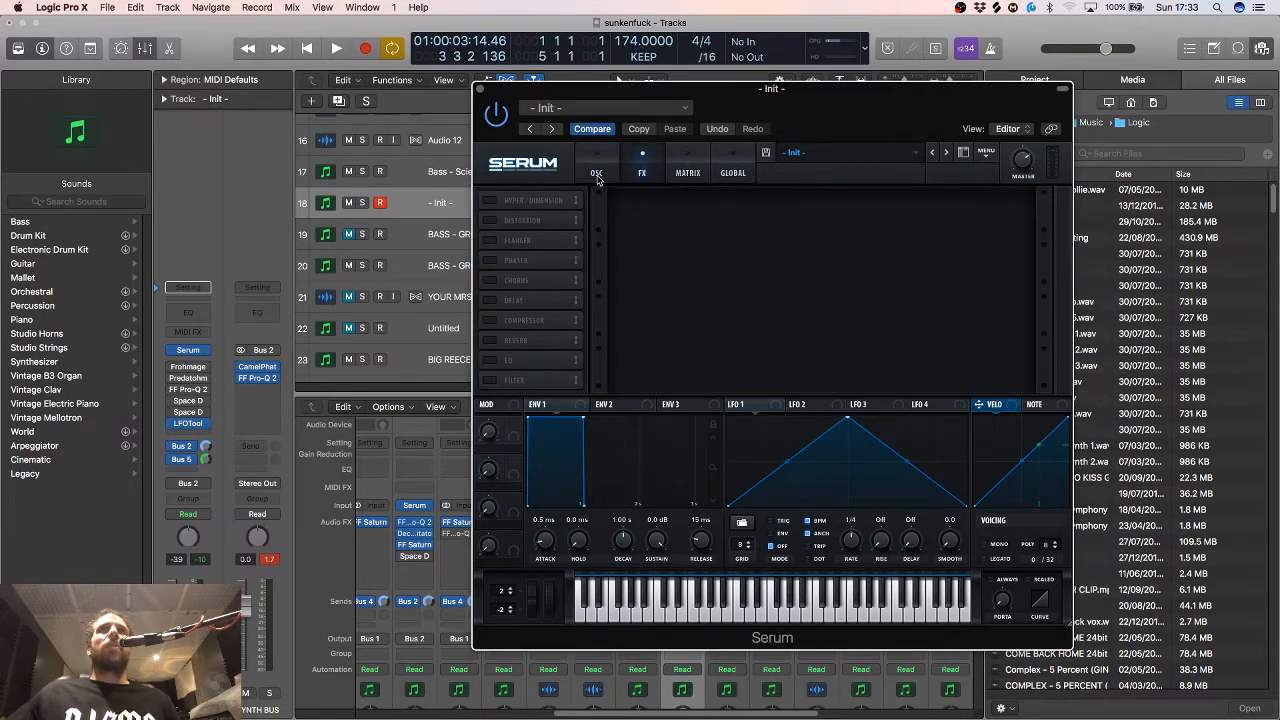
{"action": "left_click", "coordinate": [597, 163]}
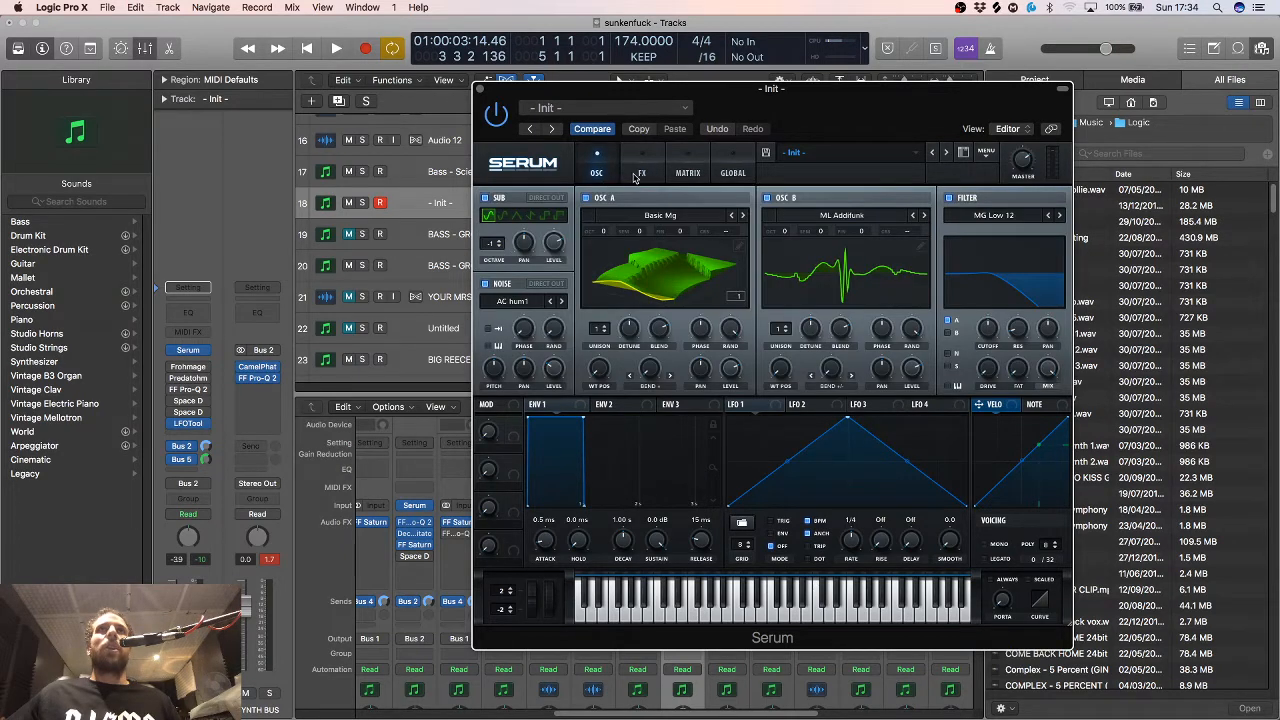
Switch on Diode 1 distortion and Hyper/Dimension in Serum's FX rack
{"action": "left_click", "coordinate": [641, 172]}
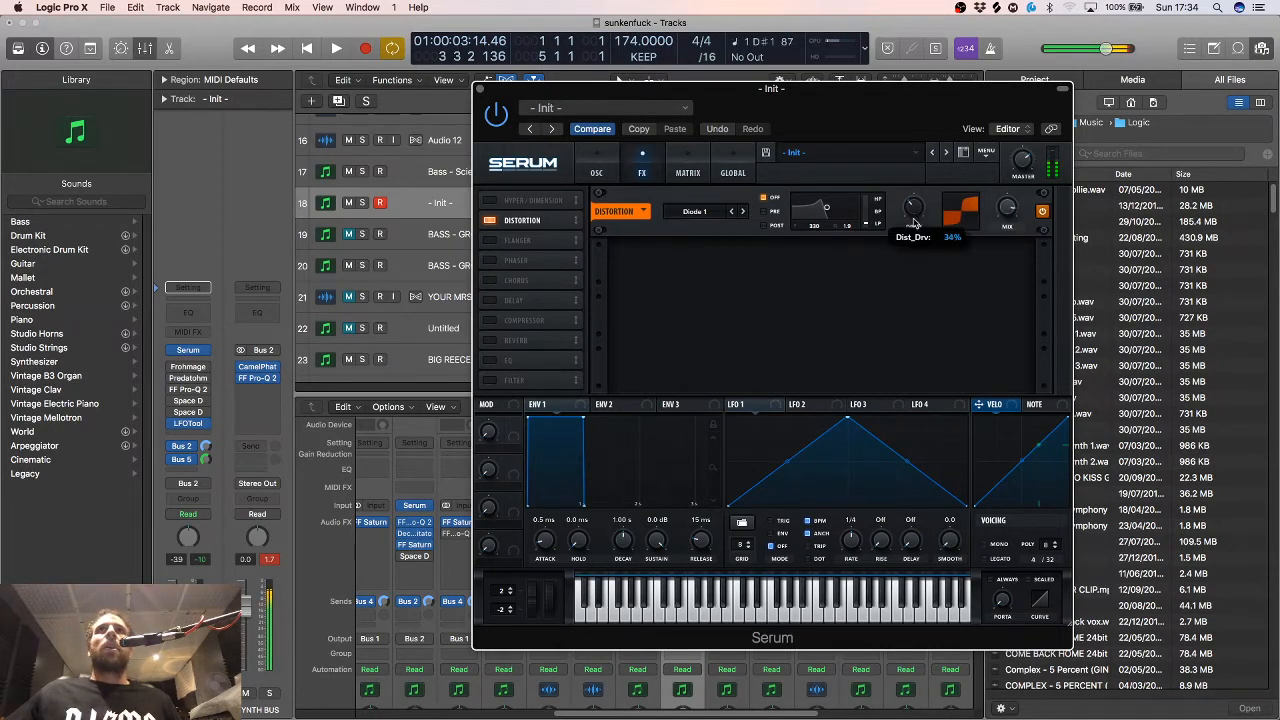
{"action": "left_click", "coordinate": [596, 165]}
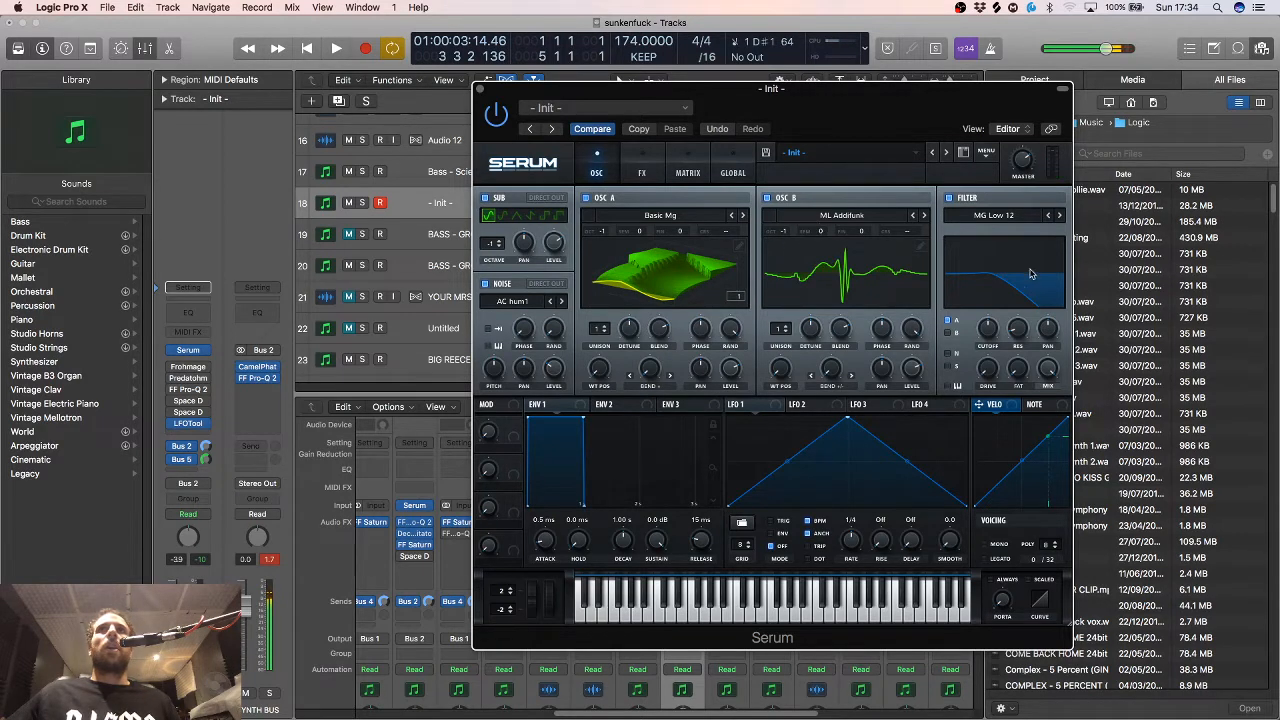
{"action": "left_click", "coordinate": [641, 167]}
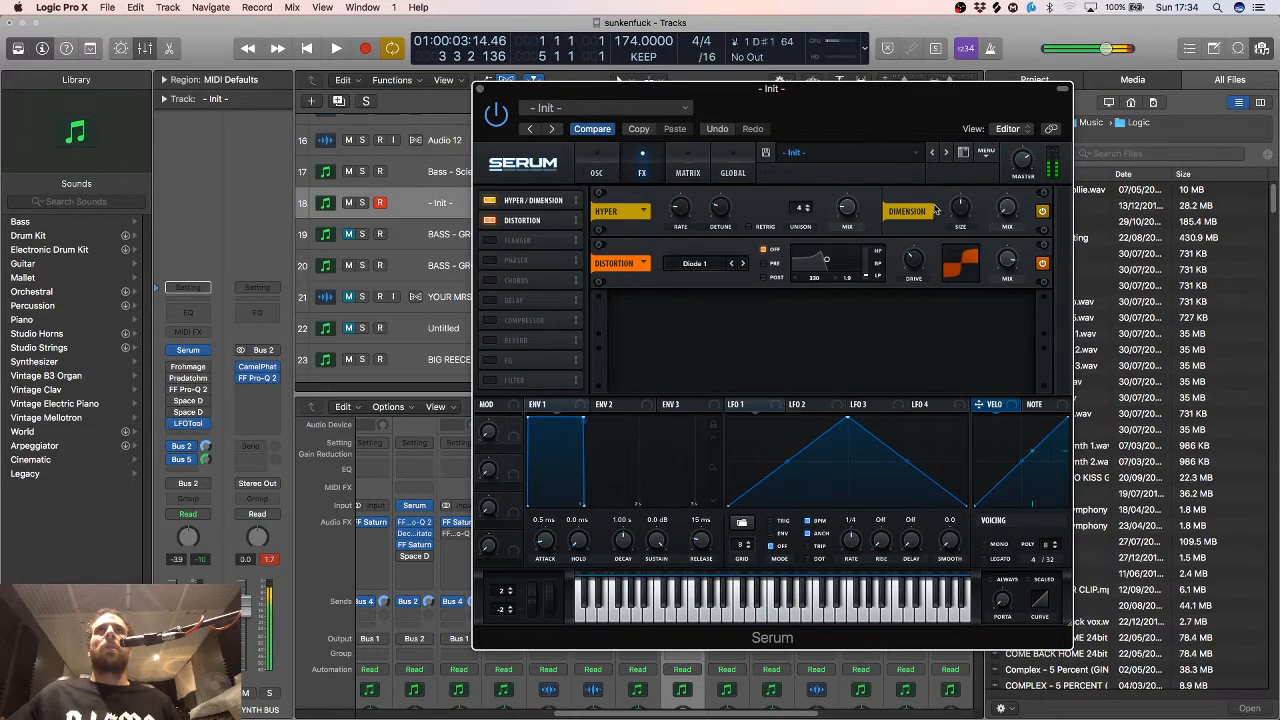
{"action": "mouse_move", "coordinate": [857, 128]}
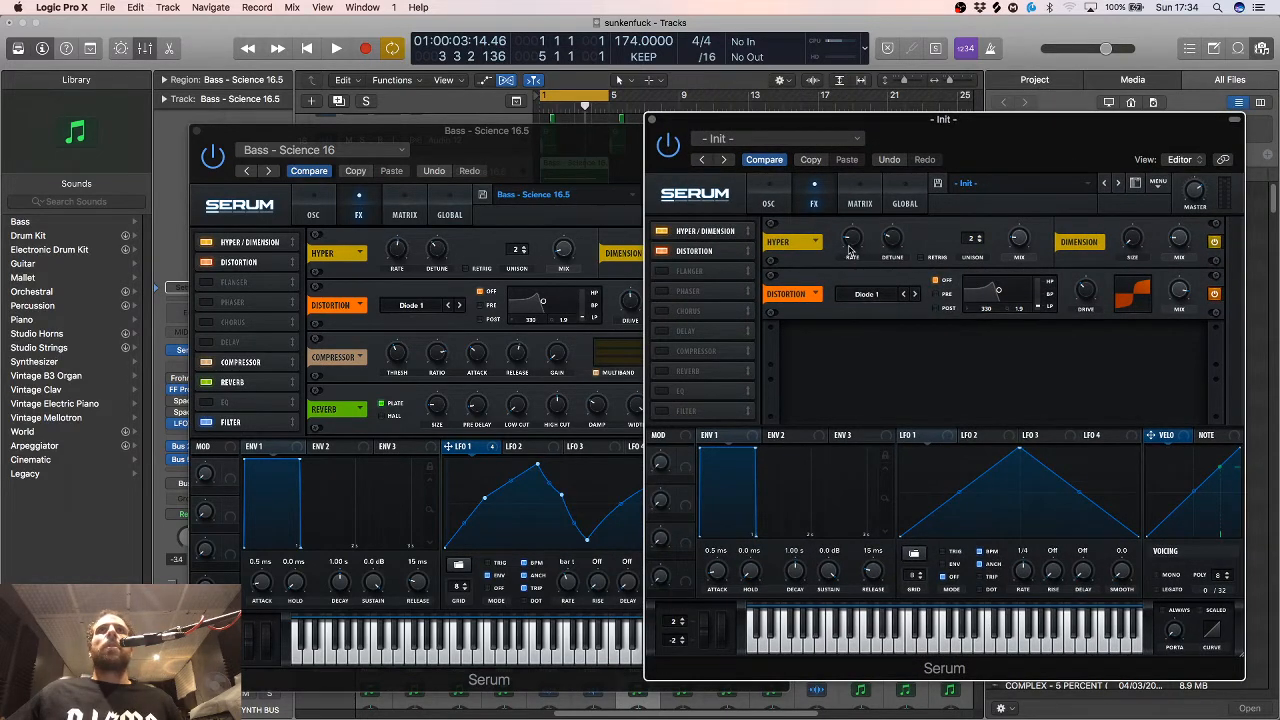
{"action": "mouse_move", "coordinate": [892, 237]}
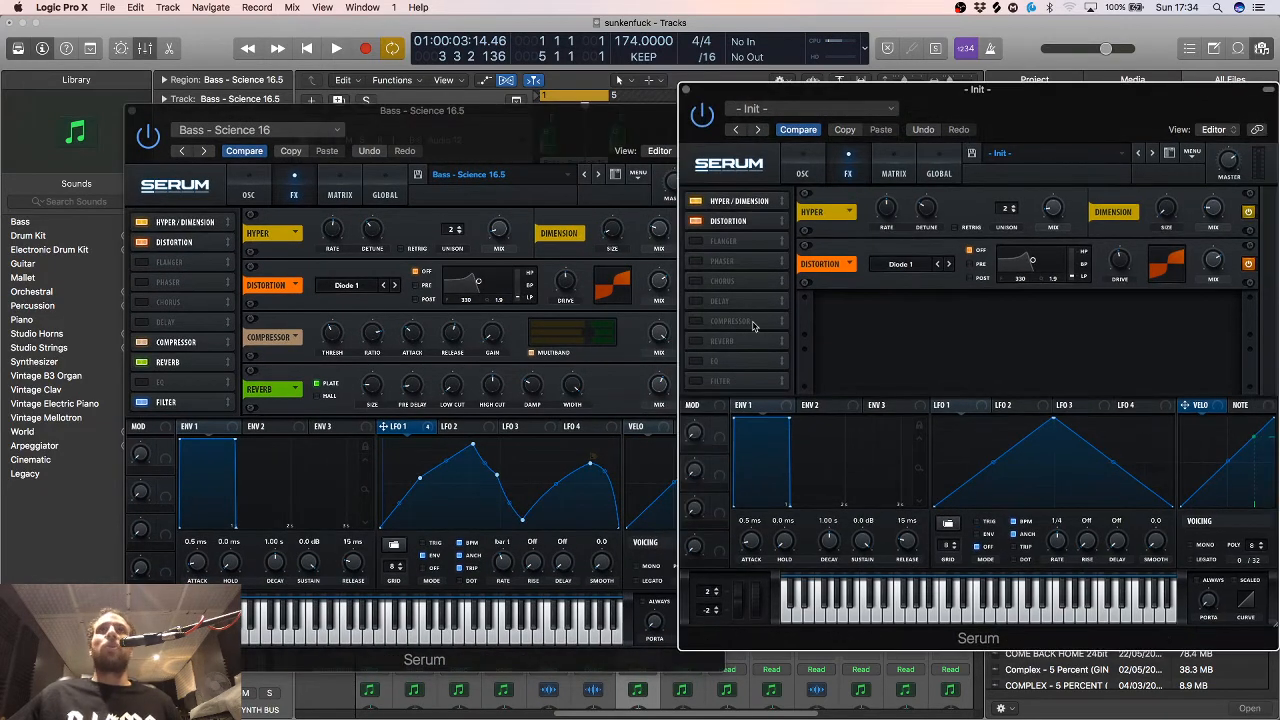
Enable a Compressor below Hyper/Dimension and Distortion in the Init patch's FX rack
{"action": "left_click", "coordinate": [729, 320]}
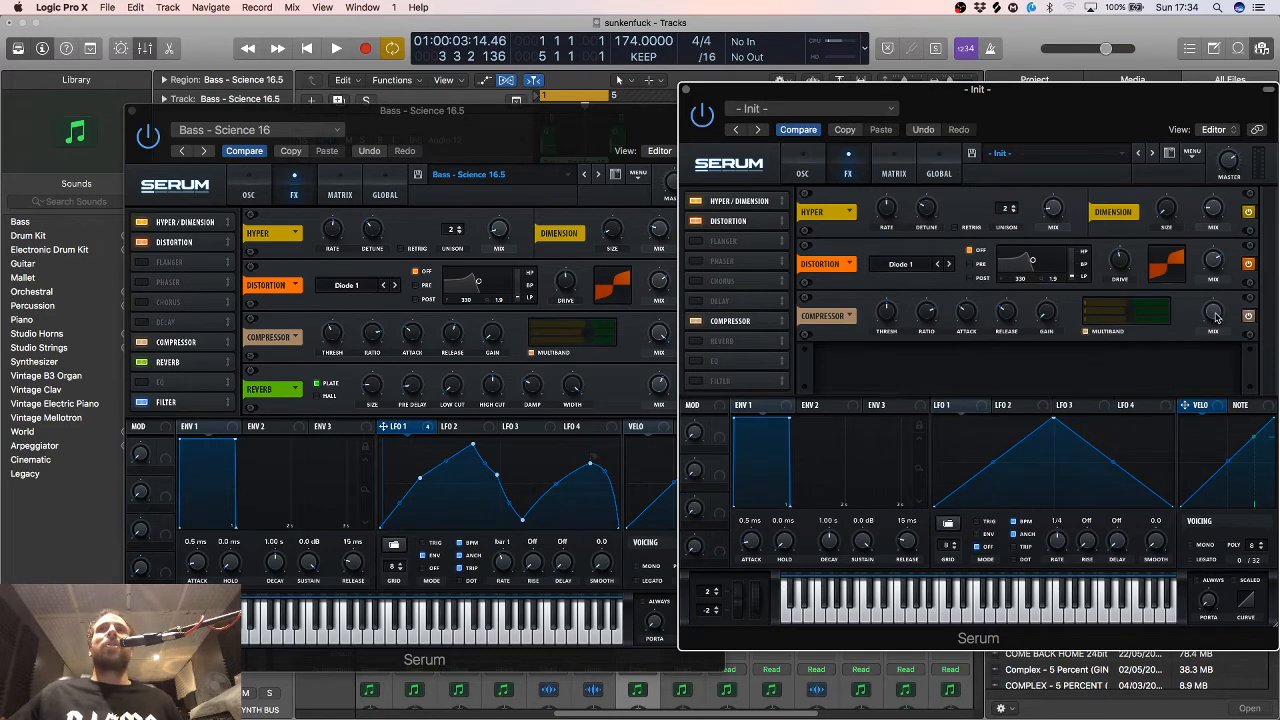
{"action": "mouse_move", "coordinate": [923, 310]}
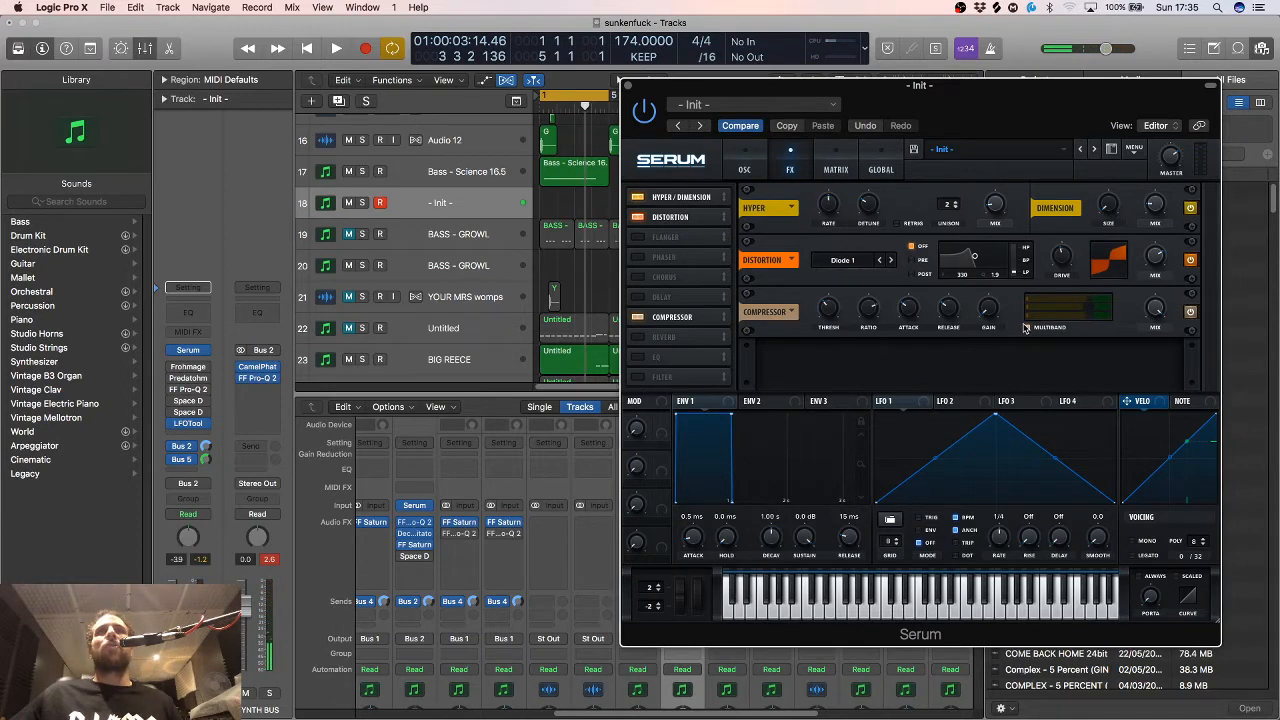
{"action": "mouse_move", "coordinate": [988, 310]}
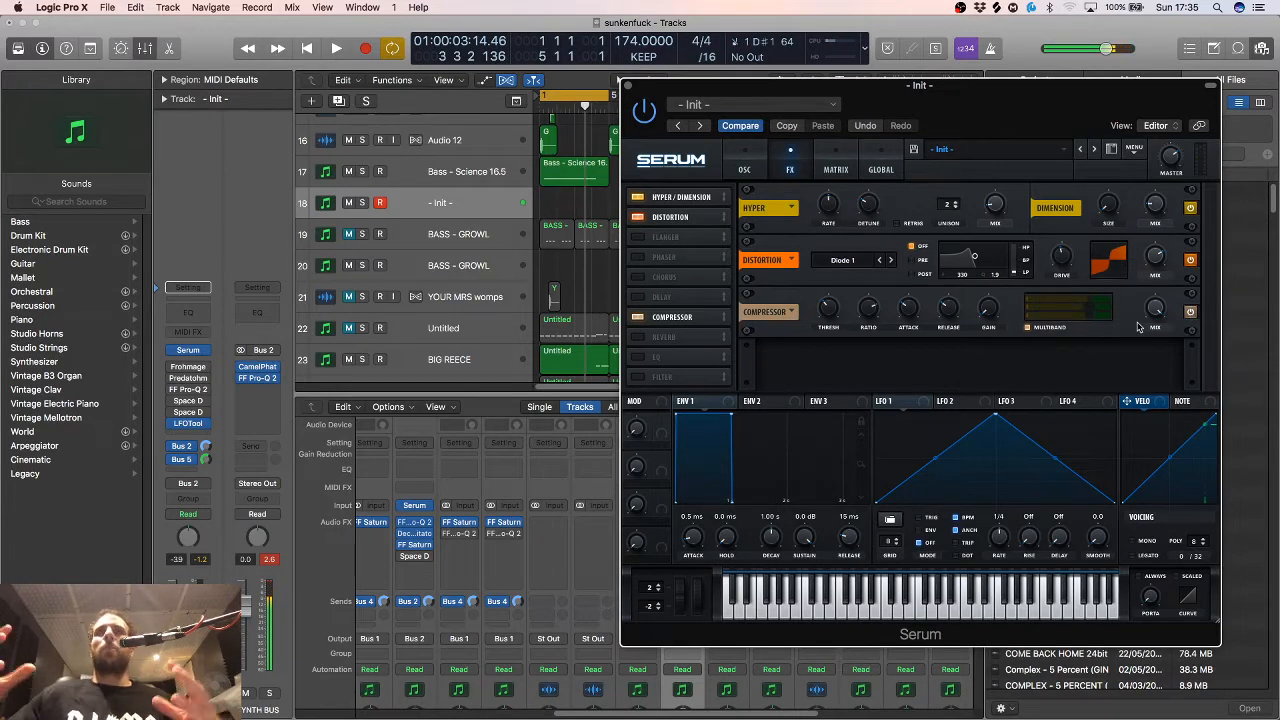
{"action": "mouse_move", "coordinate": [1092, 321]}
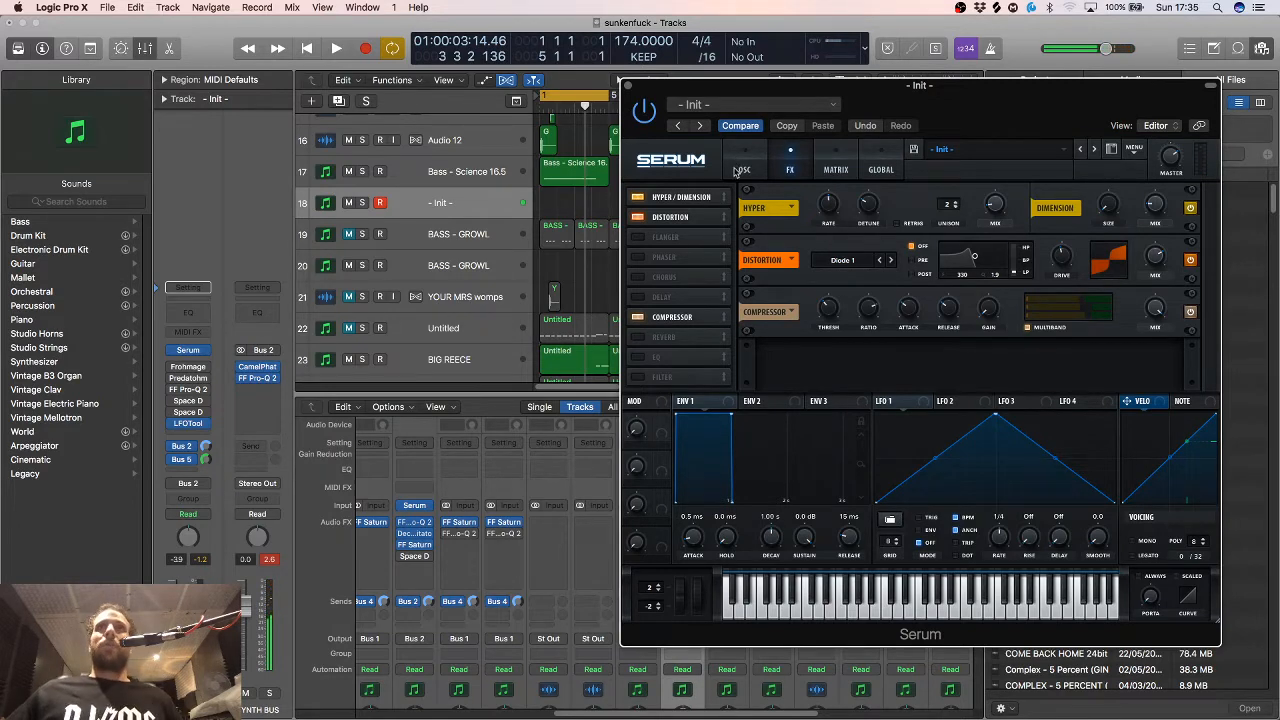
Set Serum's filter type to Misc > Combs after trying the Cmb flange type
{"action": "left_click", "coordinate": [744, 169]}
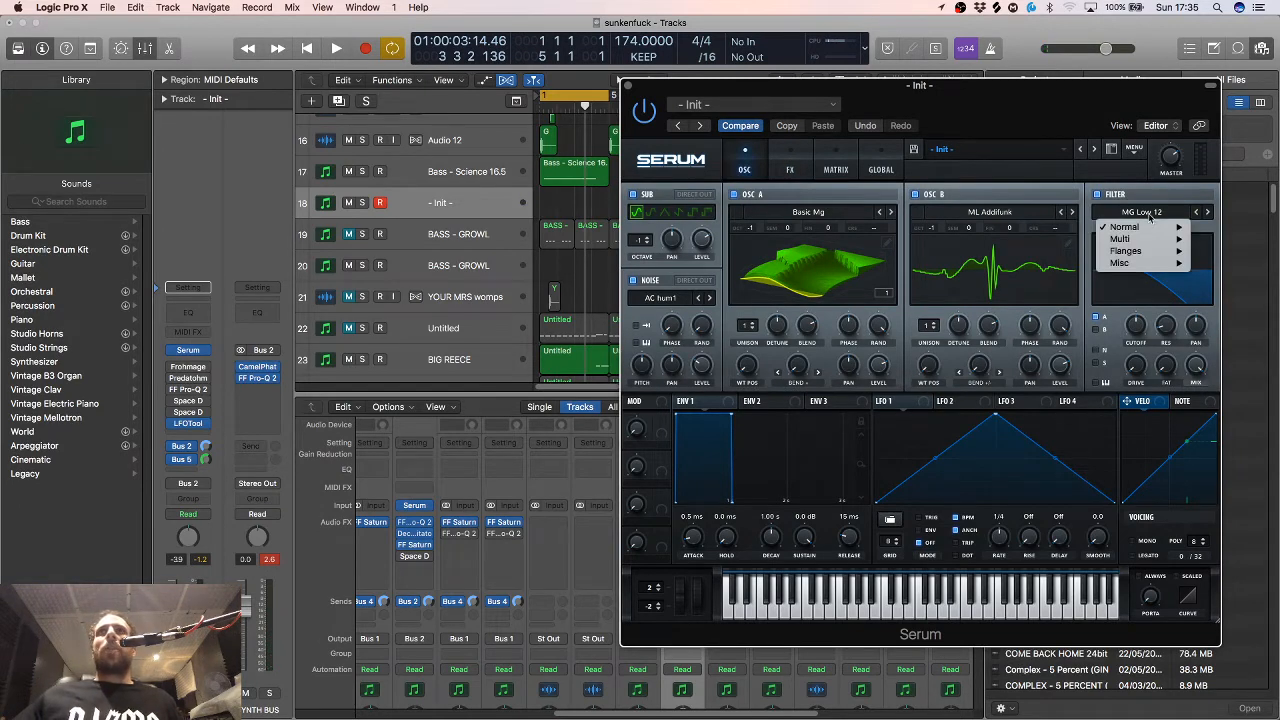
{"action": "left_click", "coordinate": [1120, 262]}
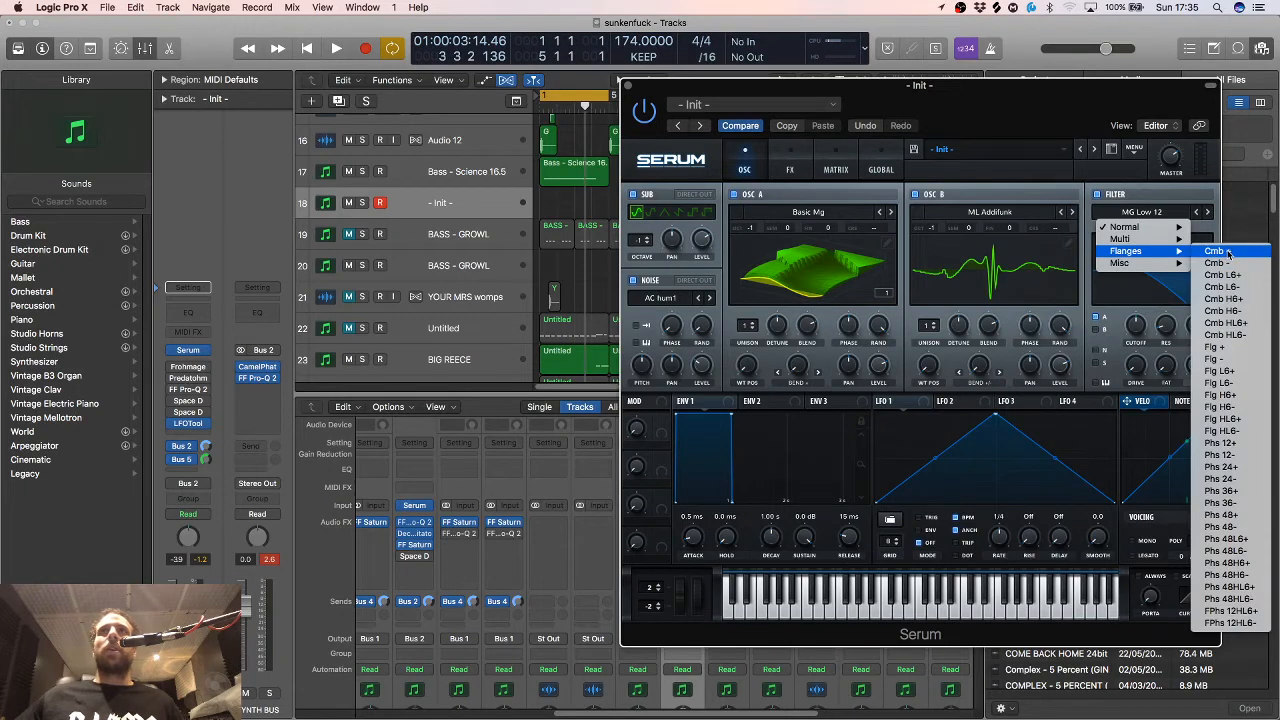
{"action": "left_click", "coordinate": [1217, 250]}
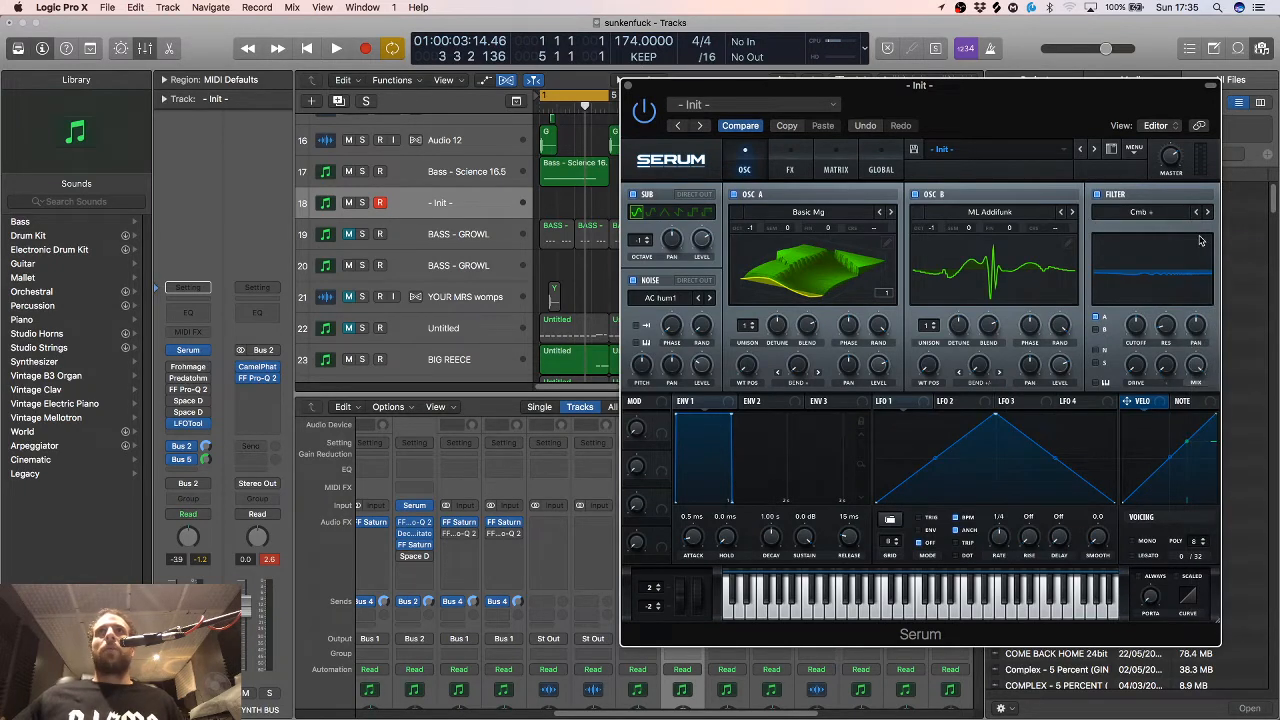
{"action": "left_click", "coordinate": [1207, 212]}
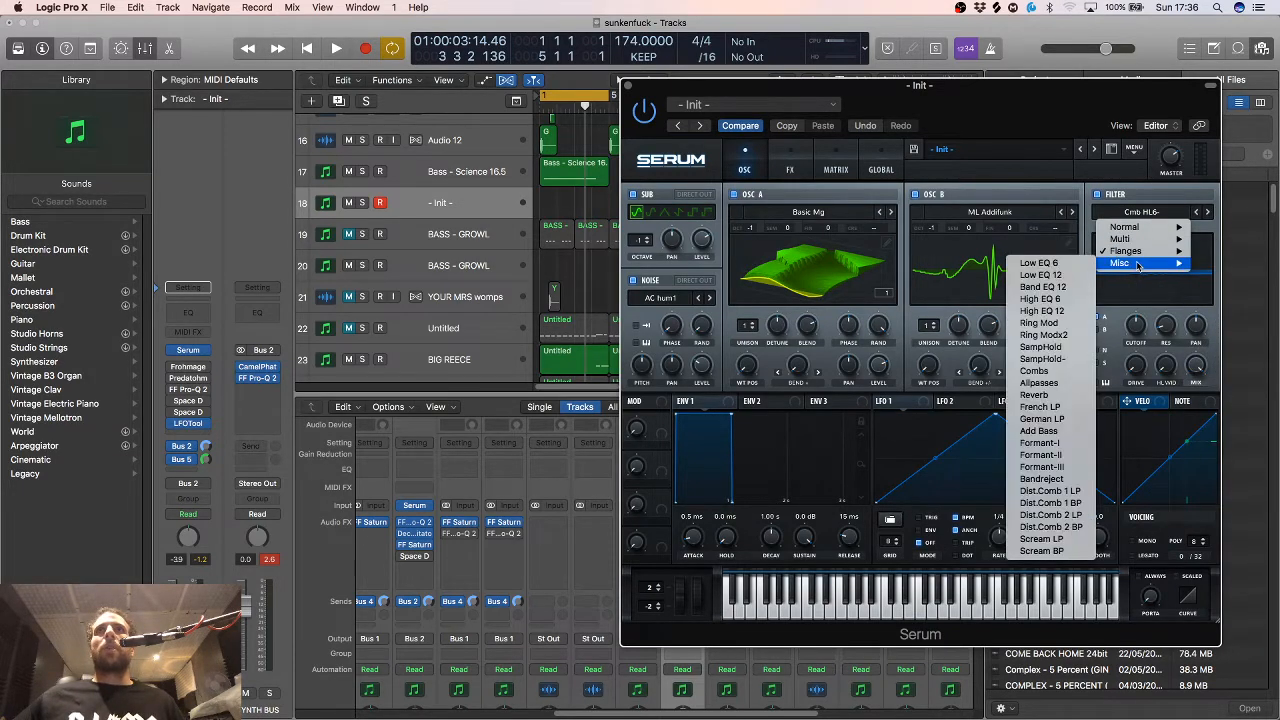
{"action": "left_click", "coordinate": [1034, 371]}
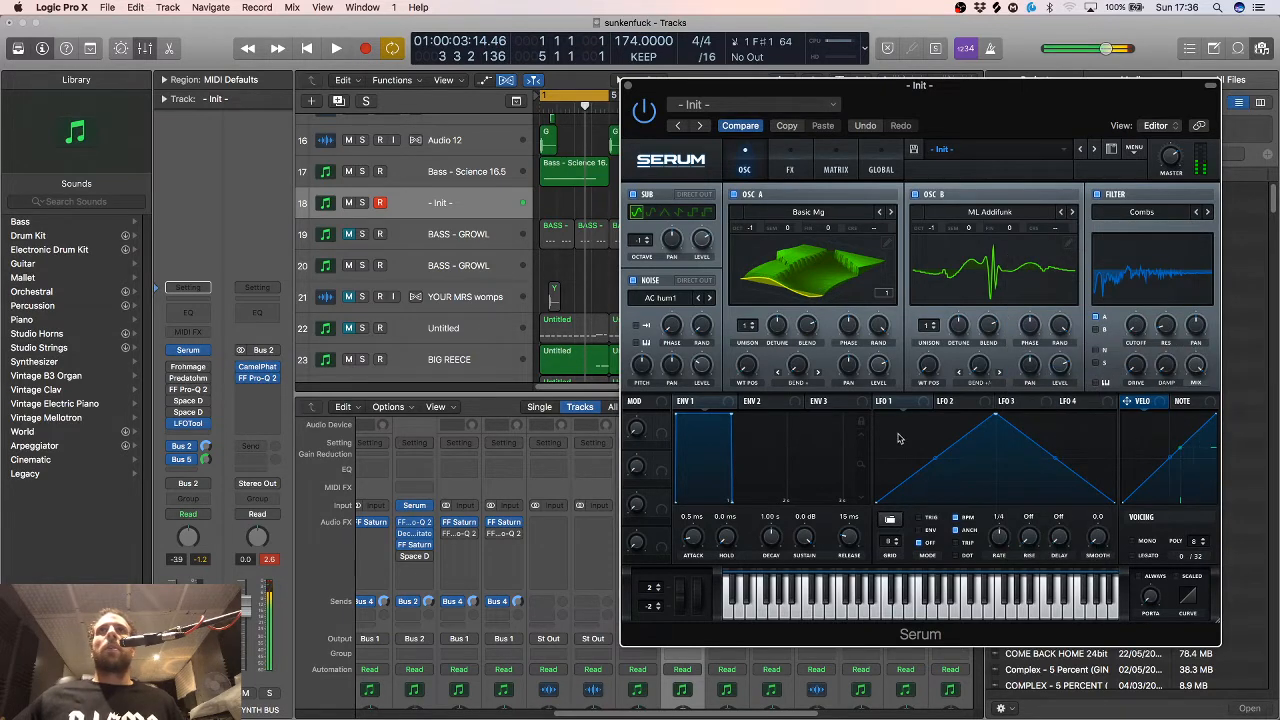
{"action": "left_click", "coordinate": [890, 401]}
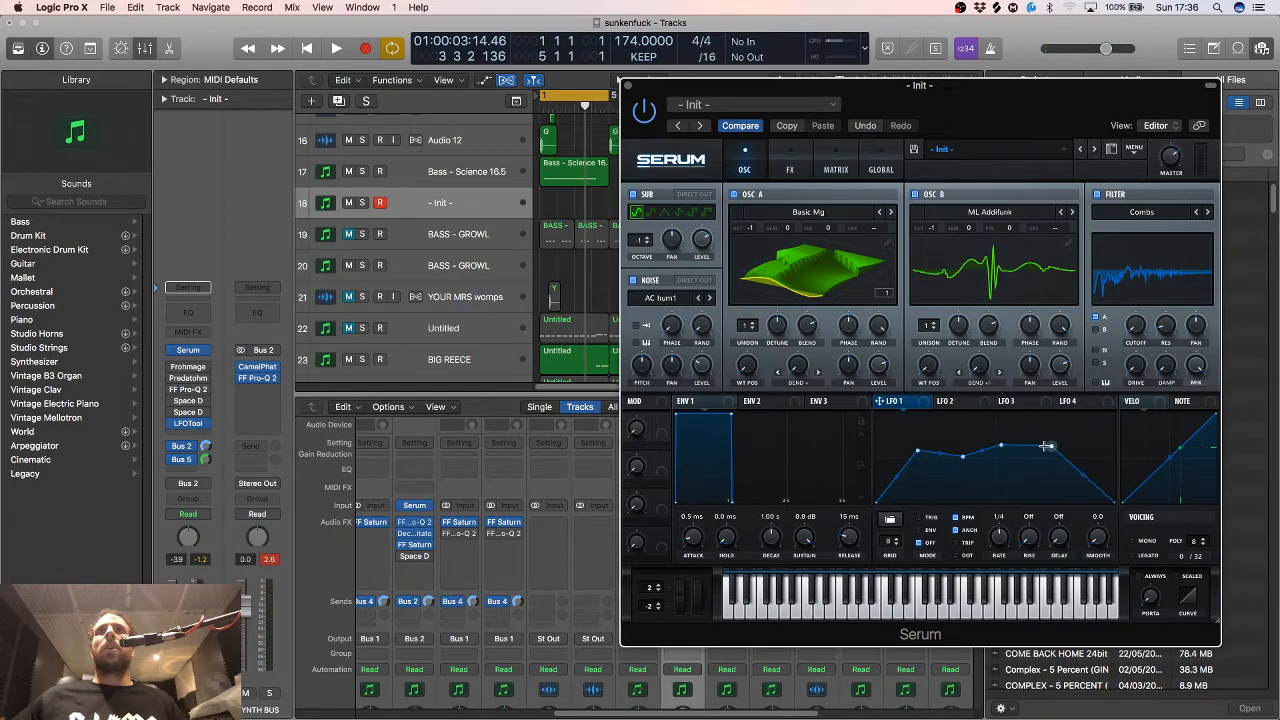
Drag LFO 1's breakpoints into a jagged multi-peak zigzag shape
{"action": "left_click_drag", "start_coordinate": [1048, 446], "coordinate": [963, 462]}
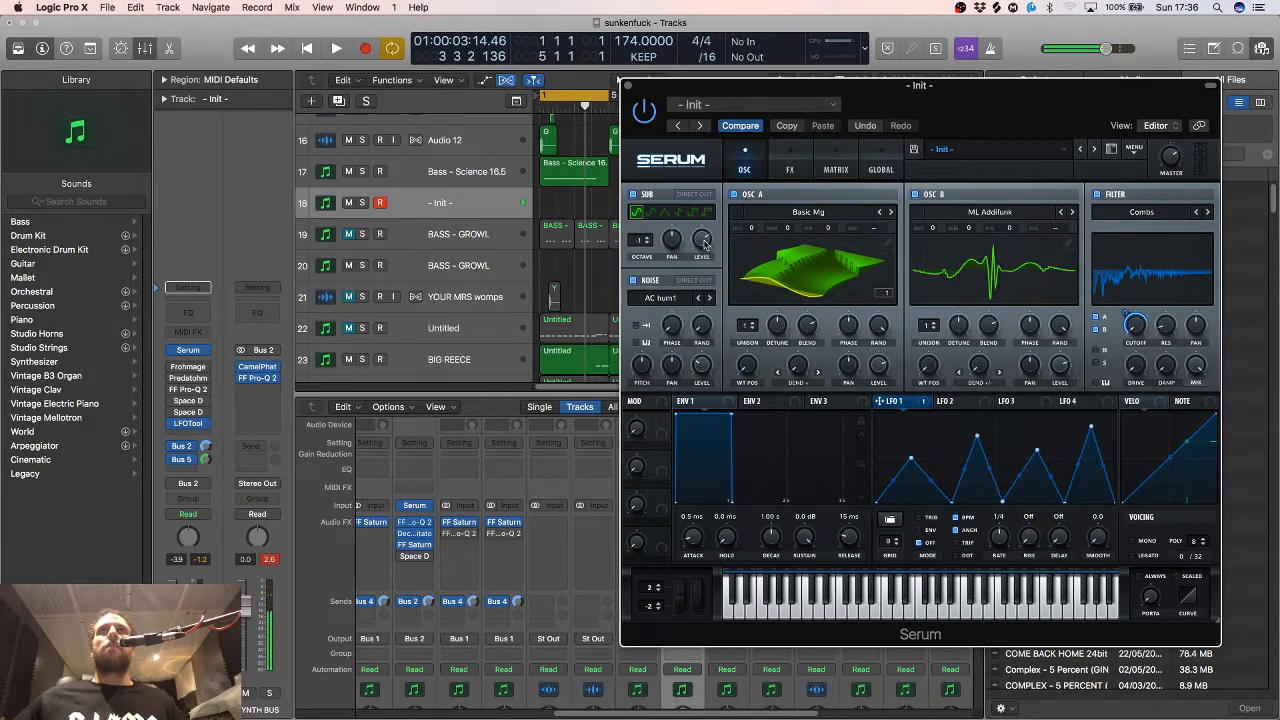
{"action": "left_click", "coordinate": [789, 169]}
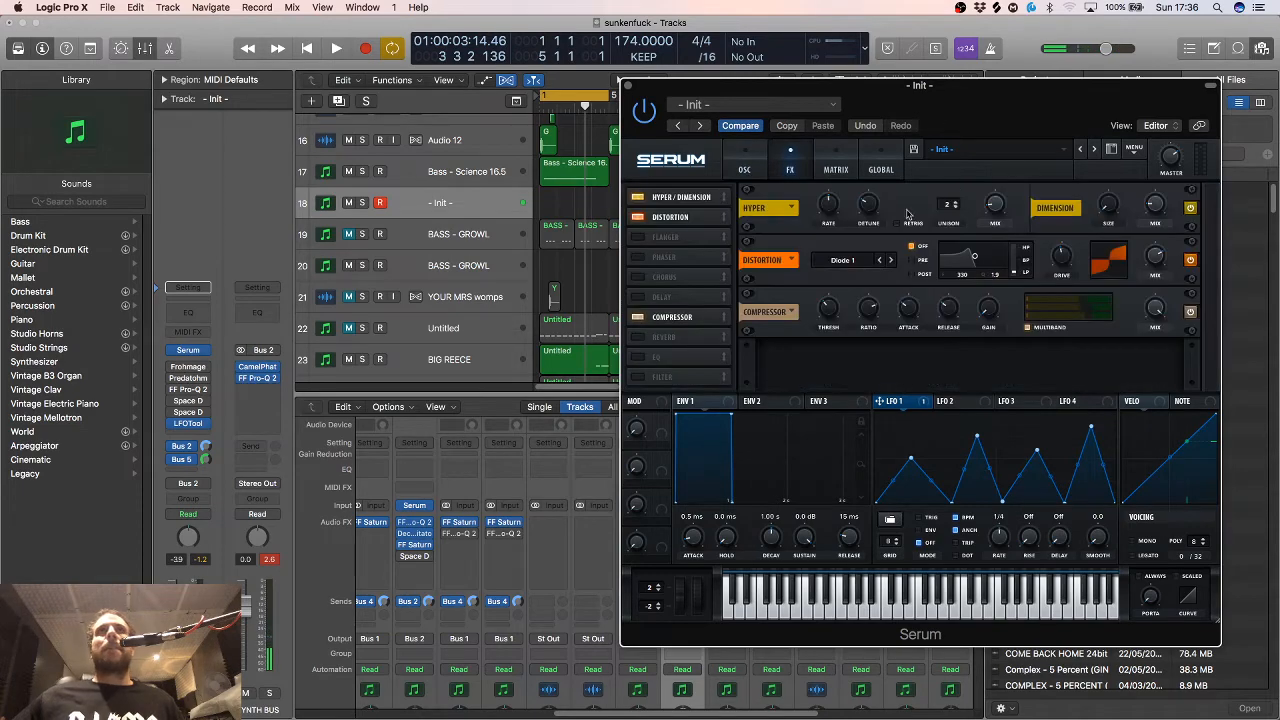
{"action": "left_click", "coordinate": [761, 175]}
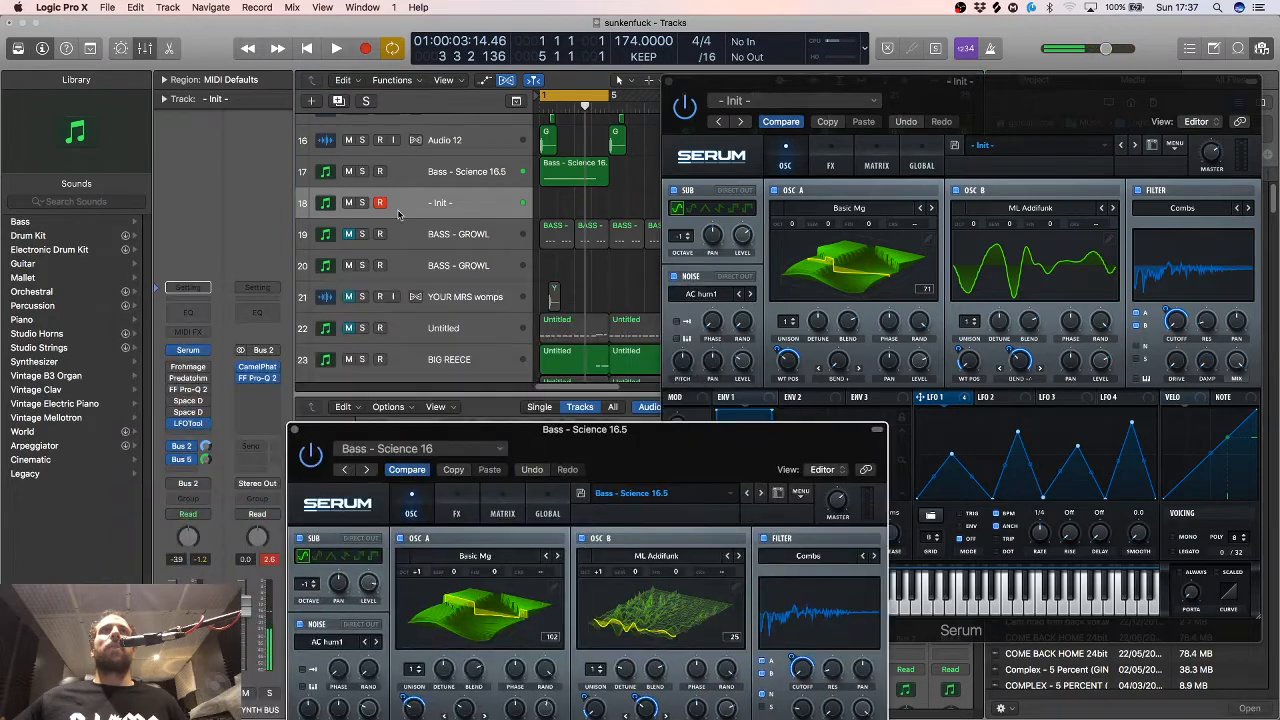
Select and record-enable the Bass - Science 16.5 track
{"action": "left_click", "coordinate": [465, 171]}
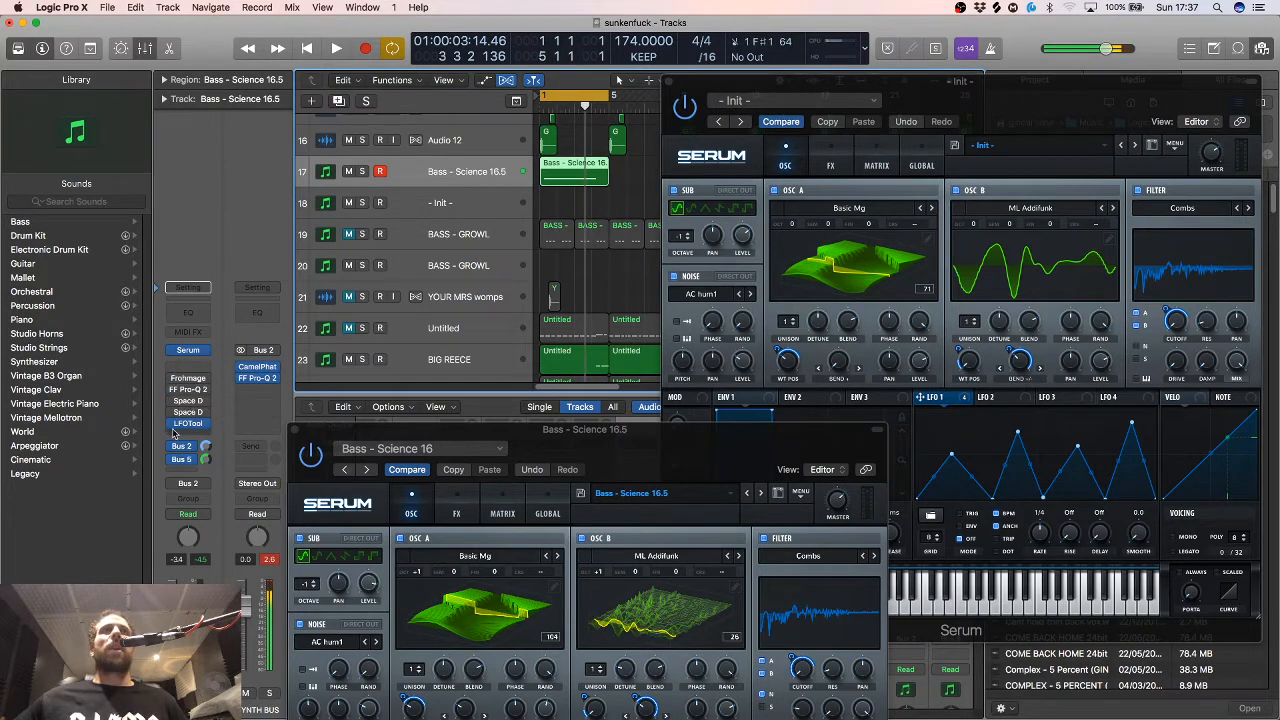
{"action": "left_click", "coordinate": [440, 203]}
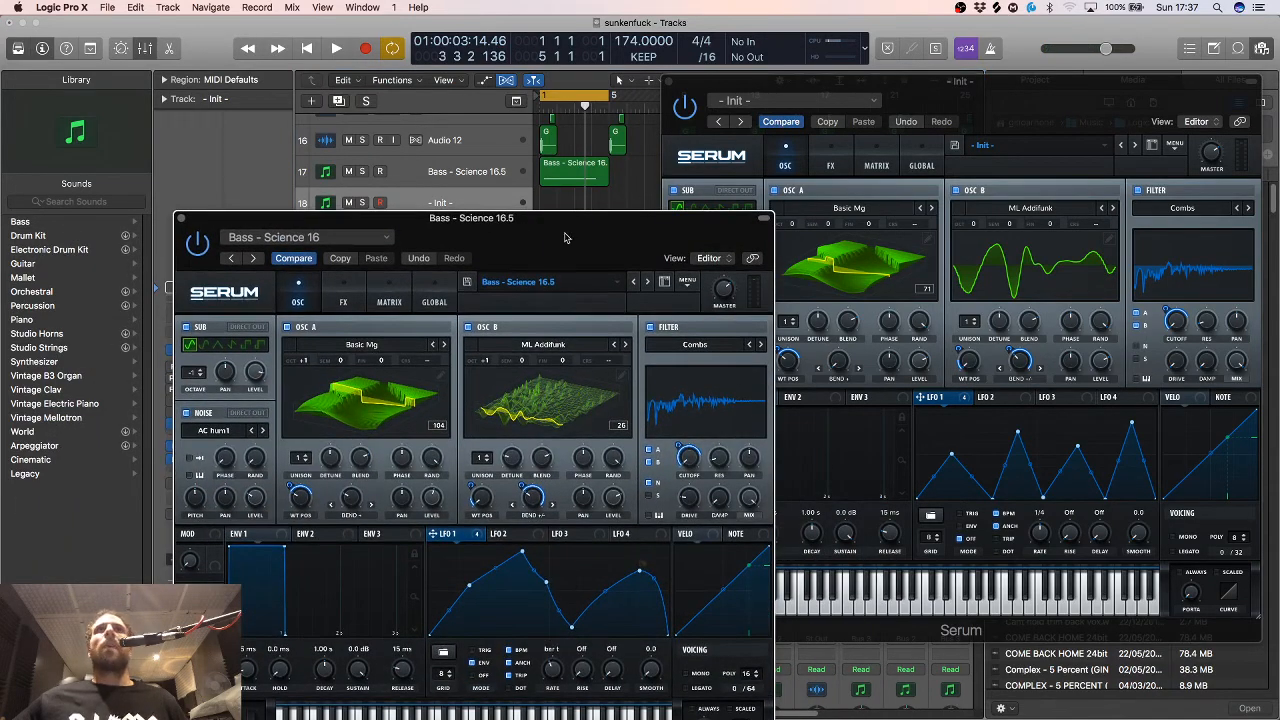
{"action": "mouse_move", "coordinate": [668, 369]}
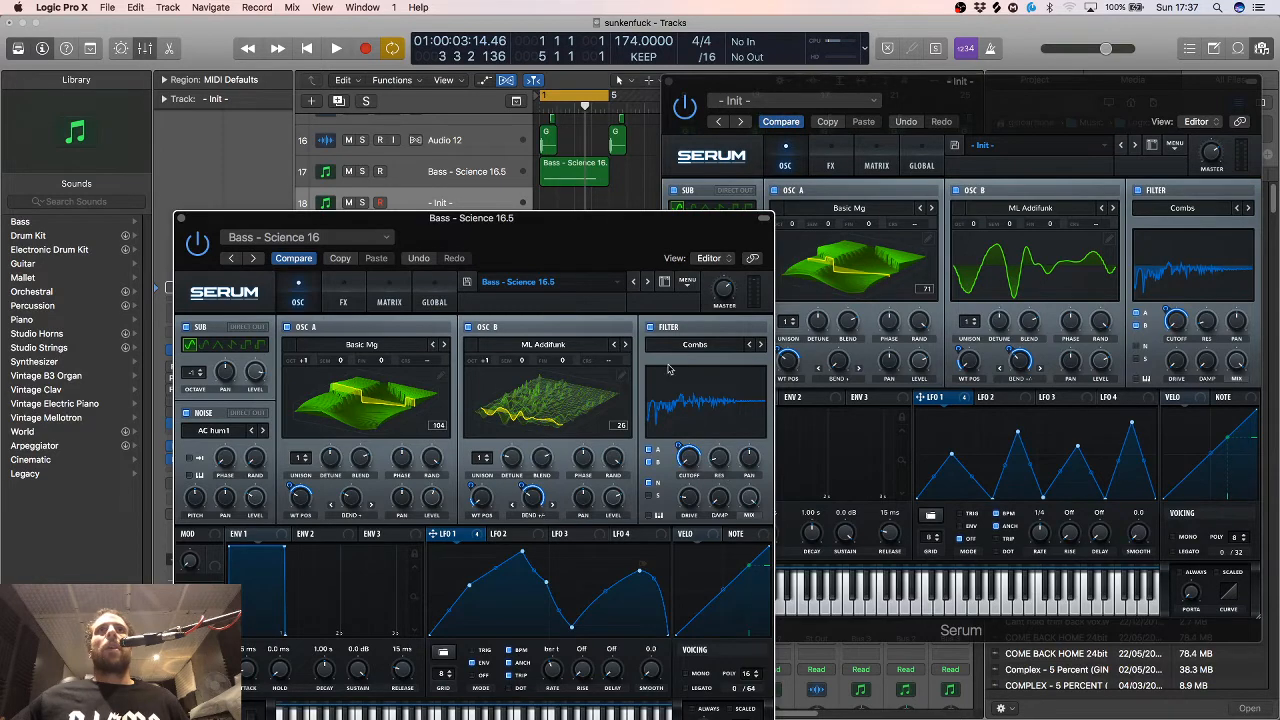
Move the reference Serum window aside and show the Init patch's mod matrix
{"action": "left_click_drag", "start_coordinate": [470, 218], "coordinate": [430, 195]}
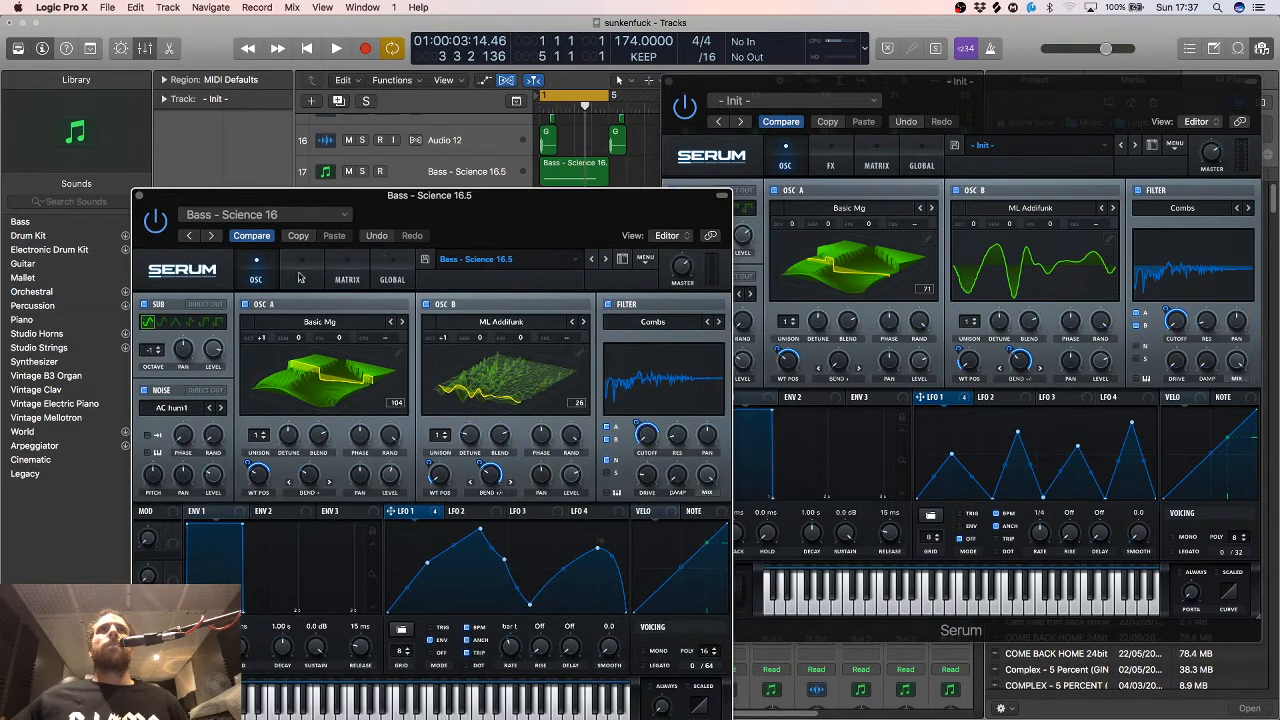
{"action": "left_click", "coordinate": [876, 165]}
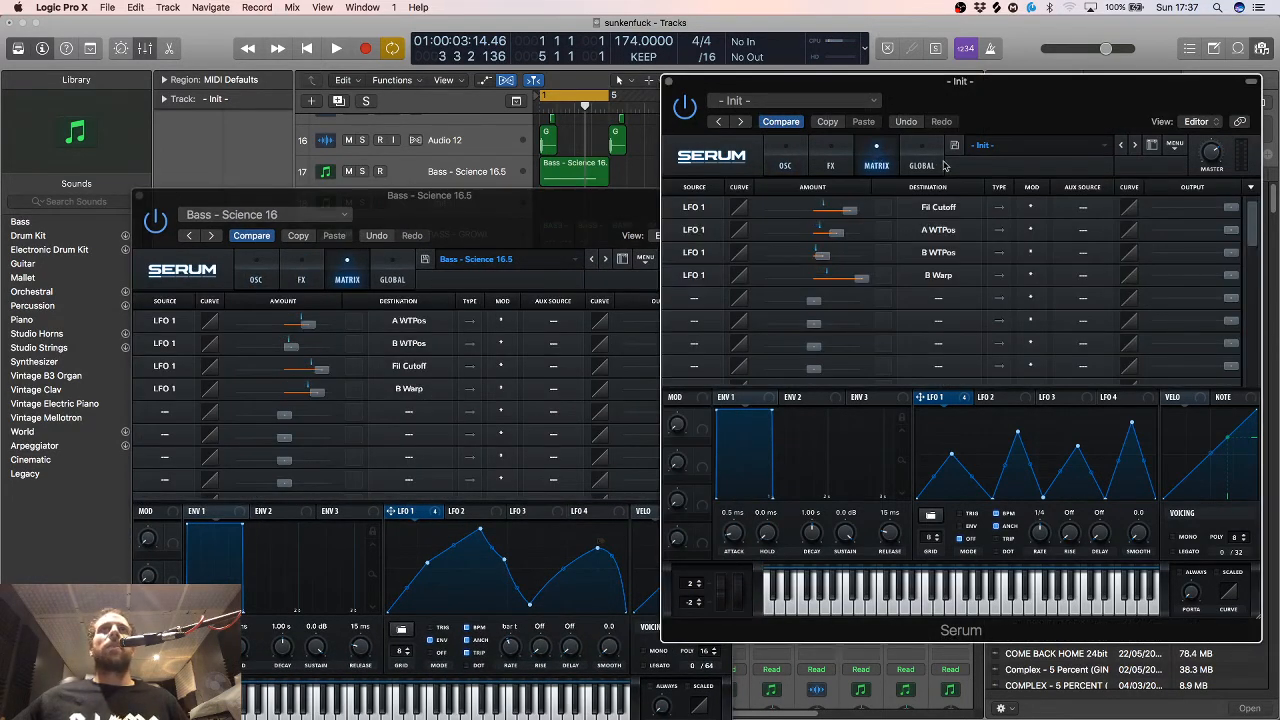
{"action": "mouse_move", "coordinate": [847, 302]}
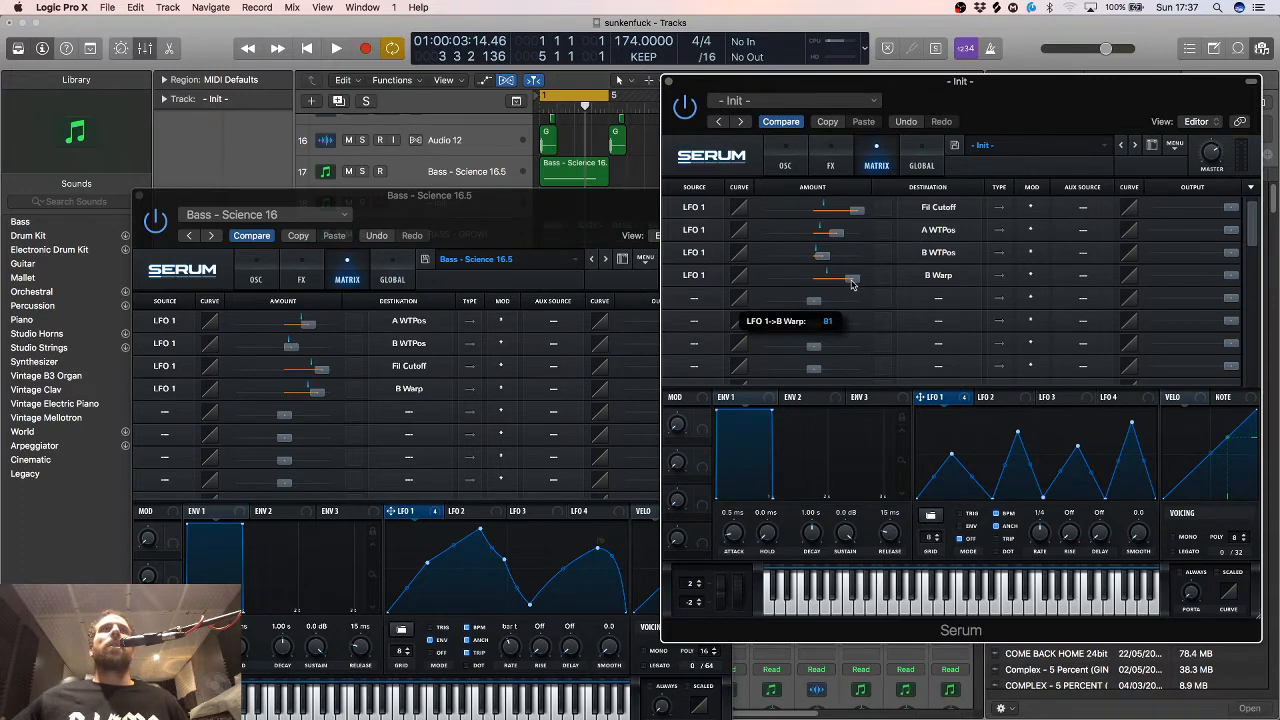
{"action": "mouse_move", "coordinate": [870, 271]}
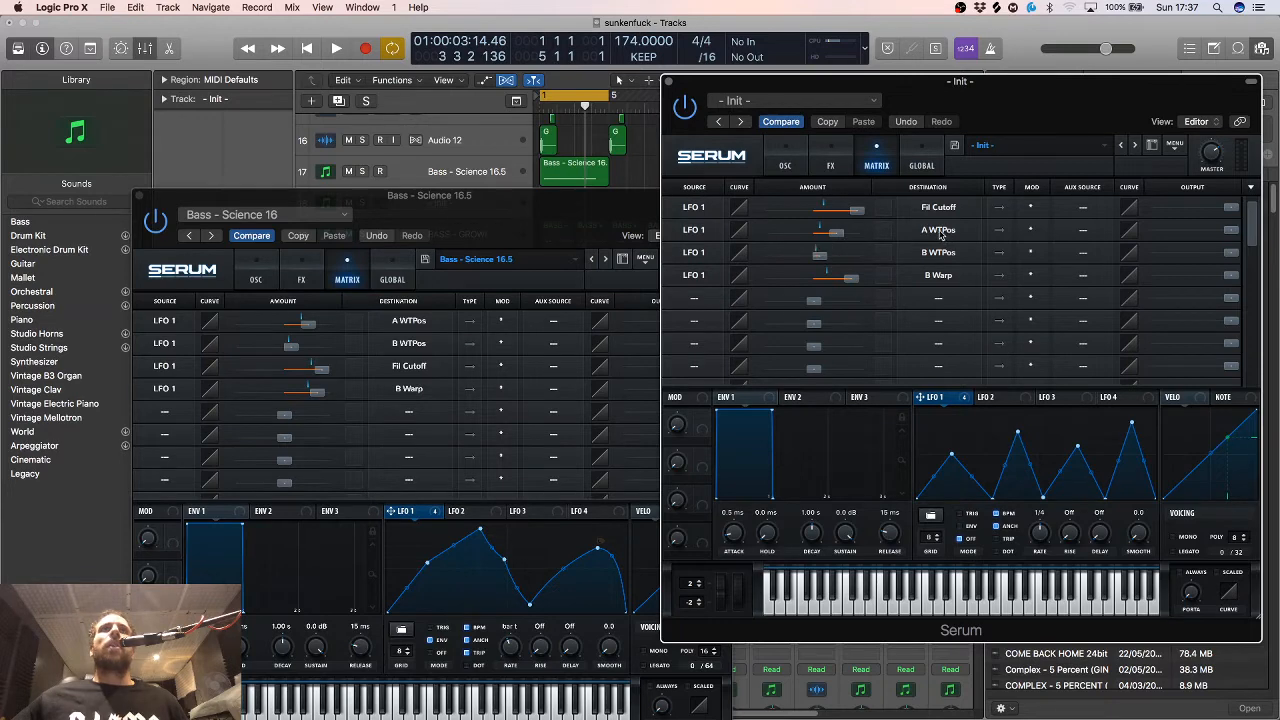
{"action": "mouse_move", "coordinate": [783, 163]}
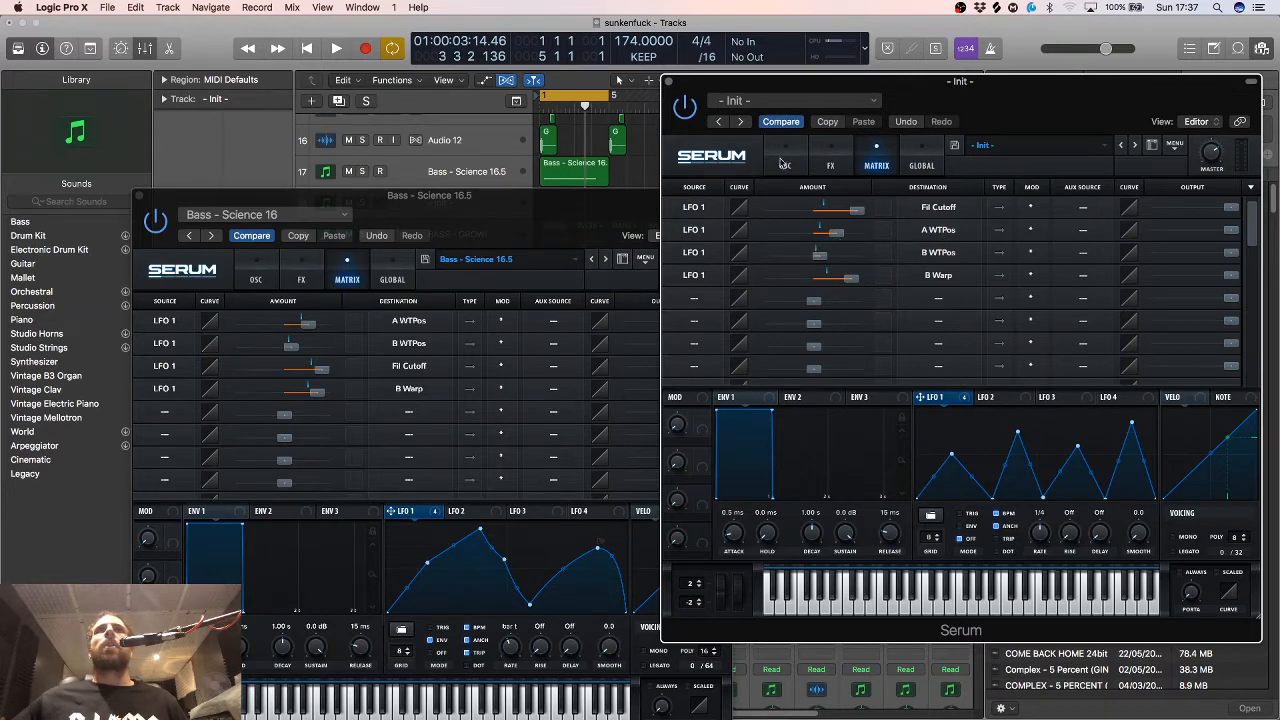
Show the Init patch's oscillators, then the reference patch's ENV 1 panel
{"action": "left_click", "coordinate": [785, 165]}
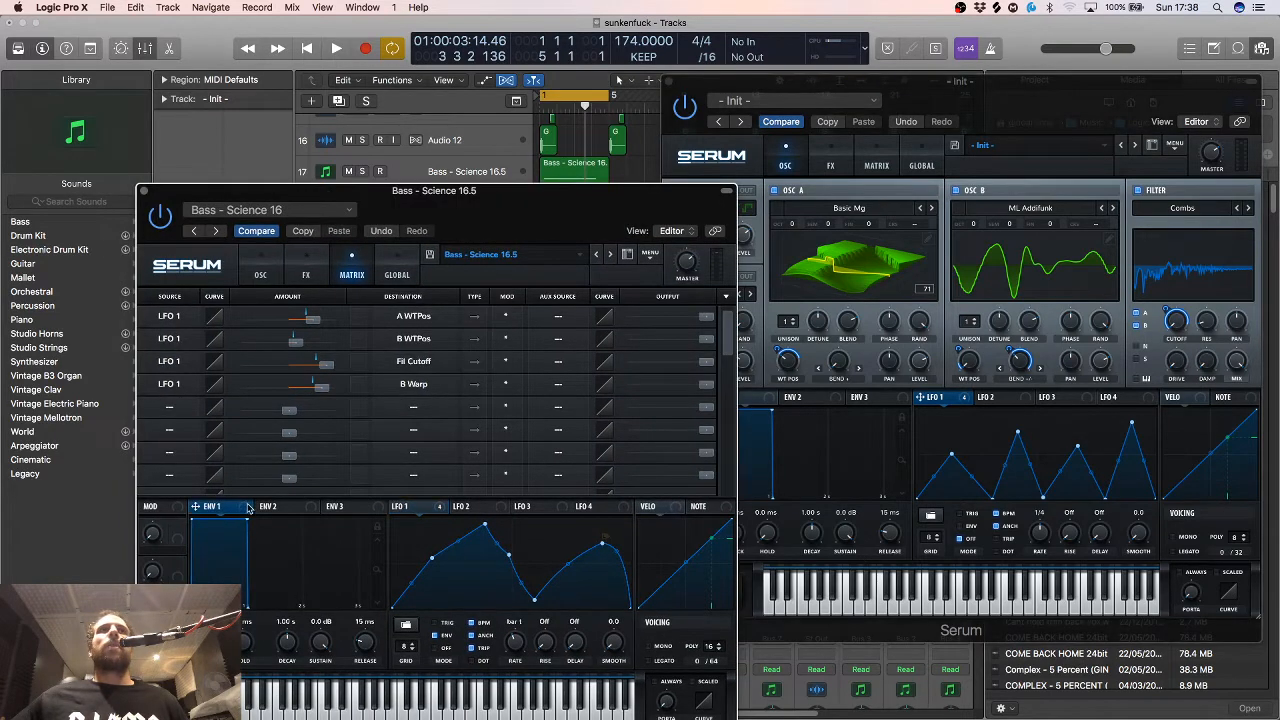
{"action": "left_click", "coordinate": [260, 274]}
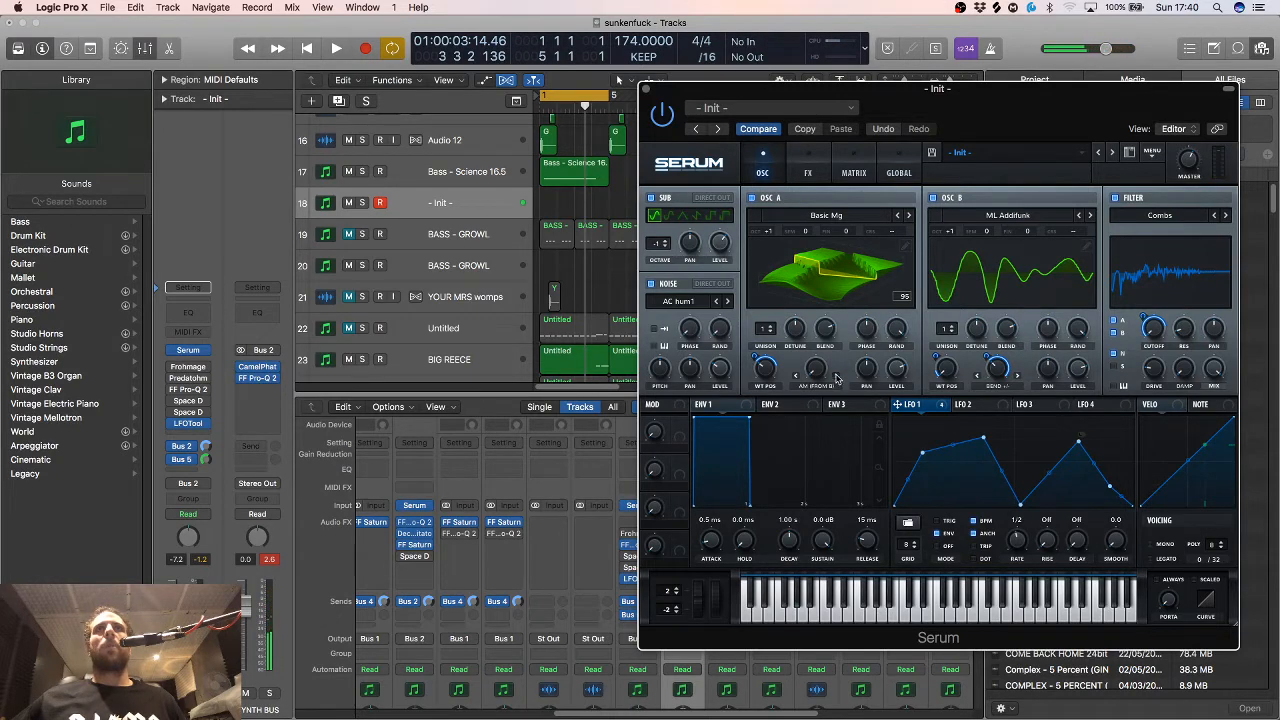
{"action": "mouse_move", "coordinate": [817, 372]}
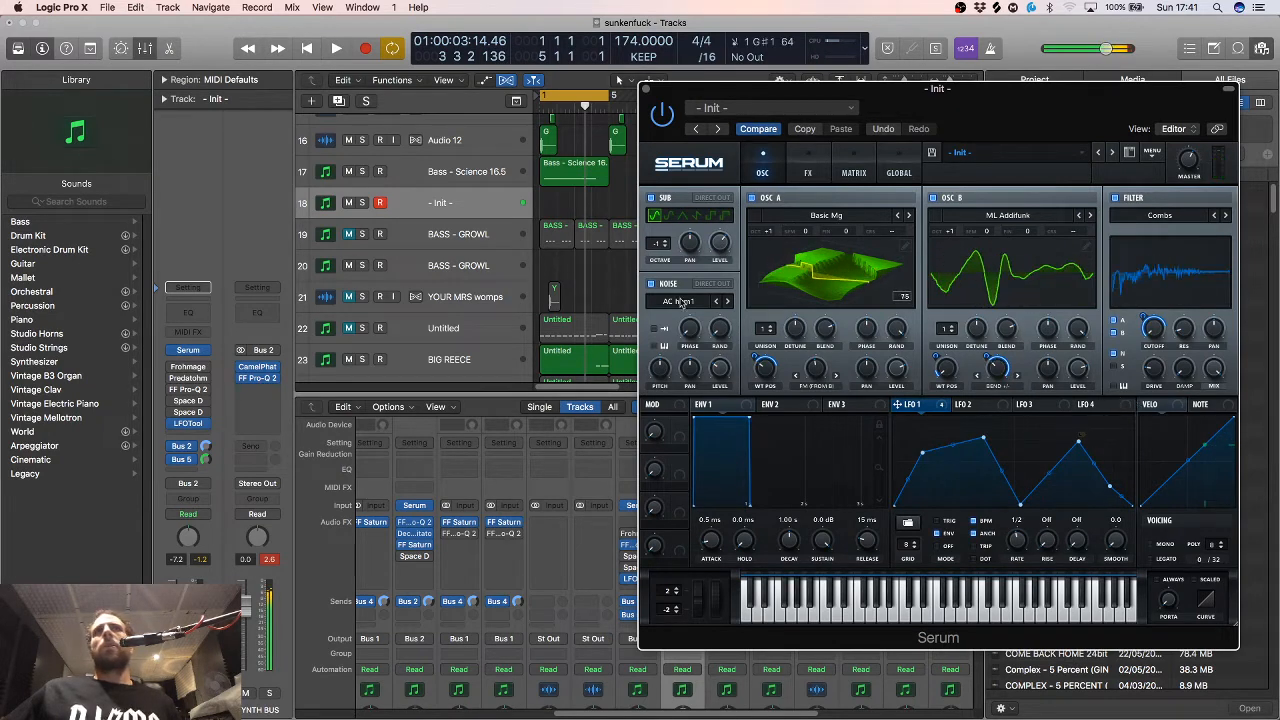
Option-drag the Bass - Science 16.5 region from track 17 onto the Init track 18
{"action": "left_click", "coordinate": [573, 171]}
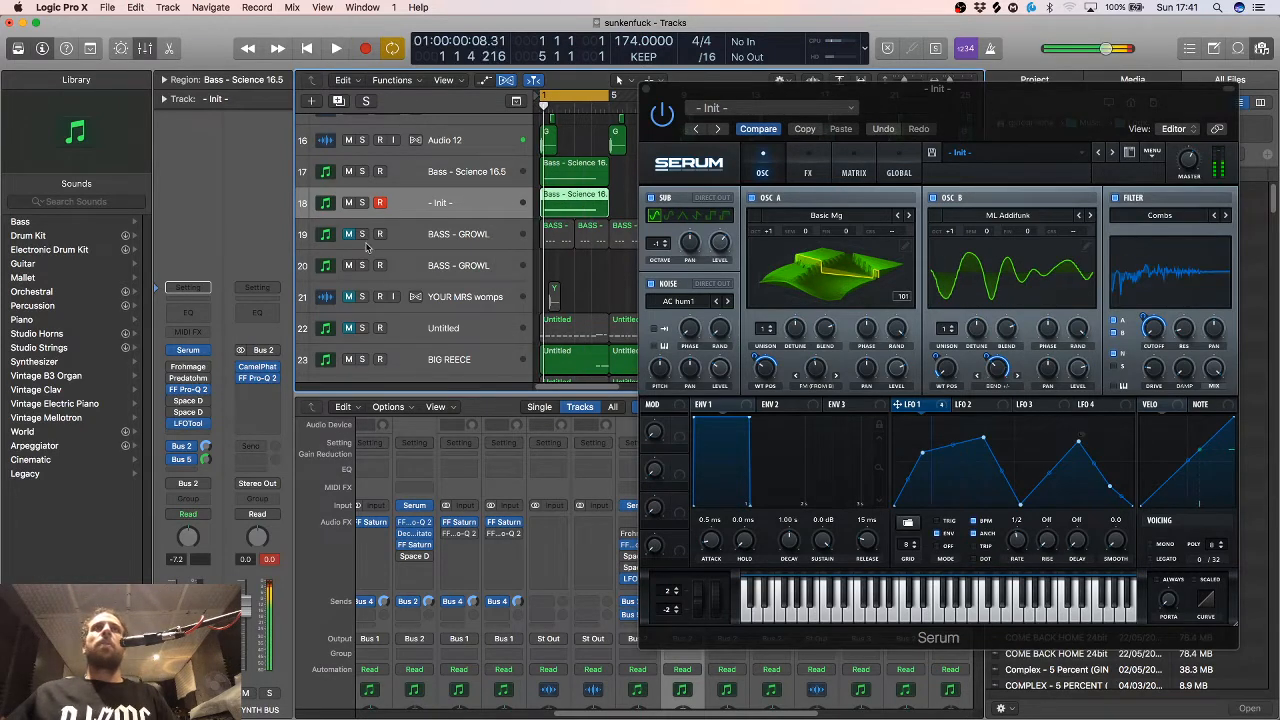
Solo track 18 and cycle OSC A warp modes, settling on SYNC 1/2 WIN, then unsolo
{"action": "left_click", "coordinate": [336, 48]}
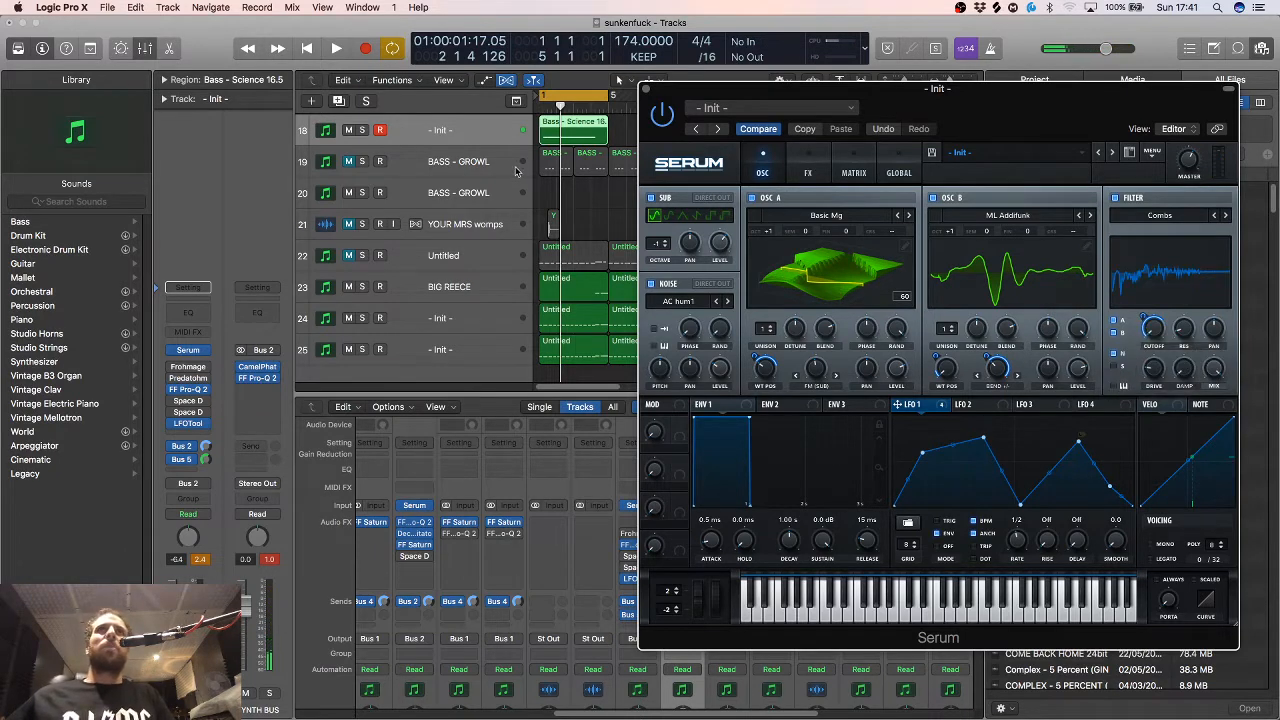
{"action": "left_click", "coordinate": [336, 48]}
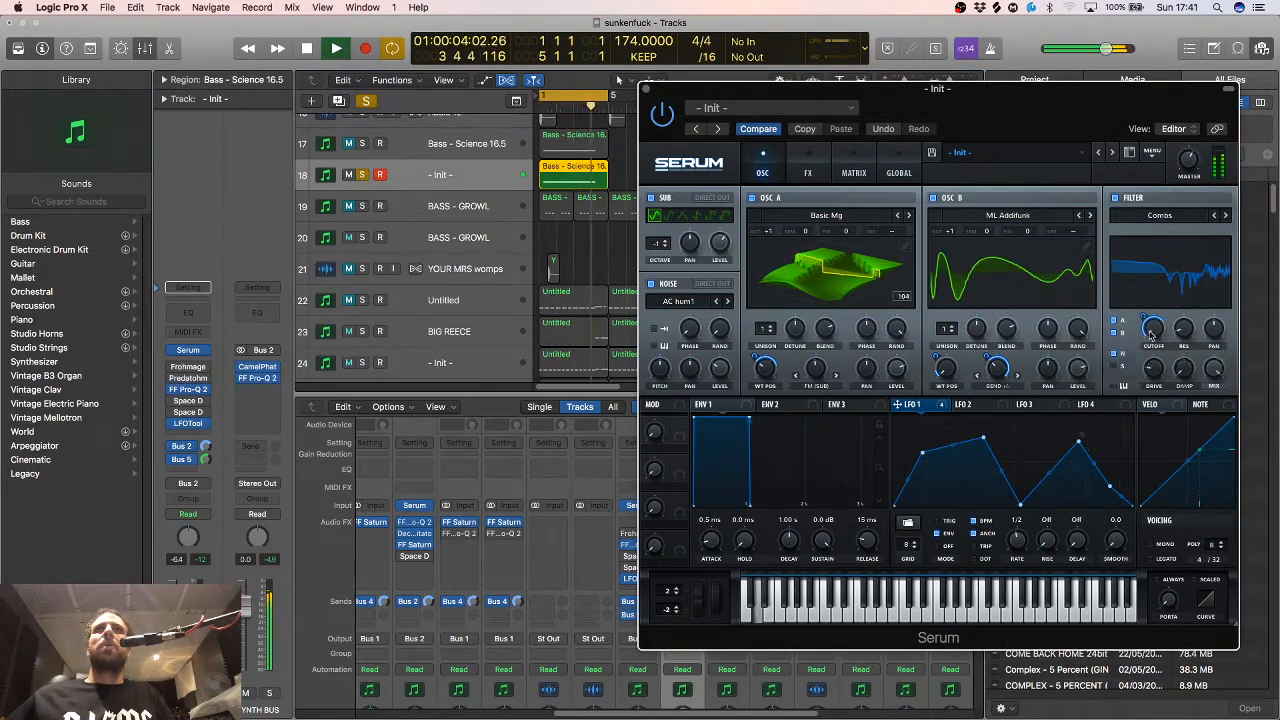
{"action": "left_click", "coordinate": [306, 48]}
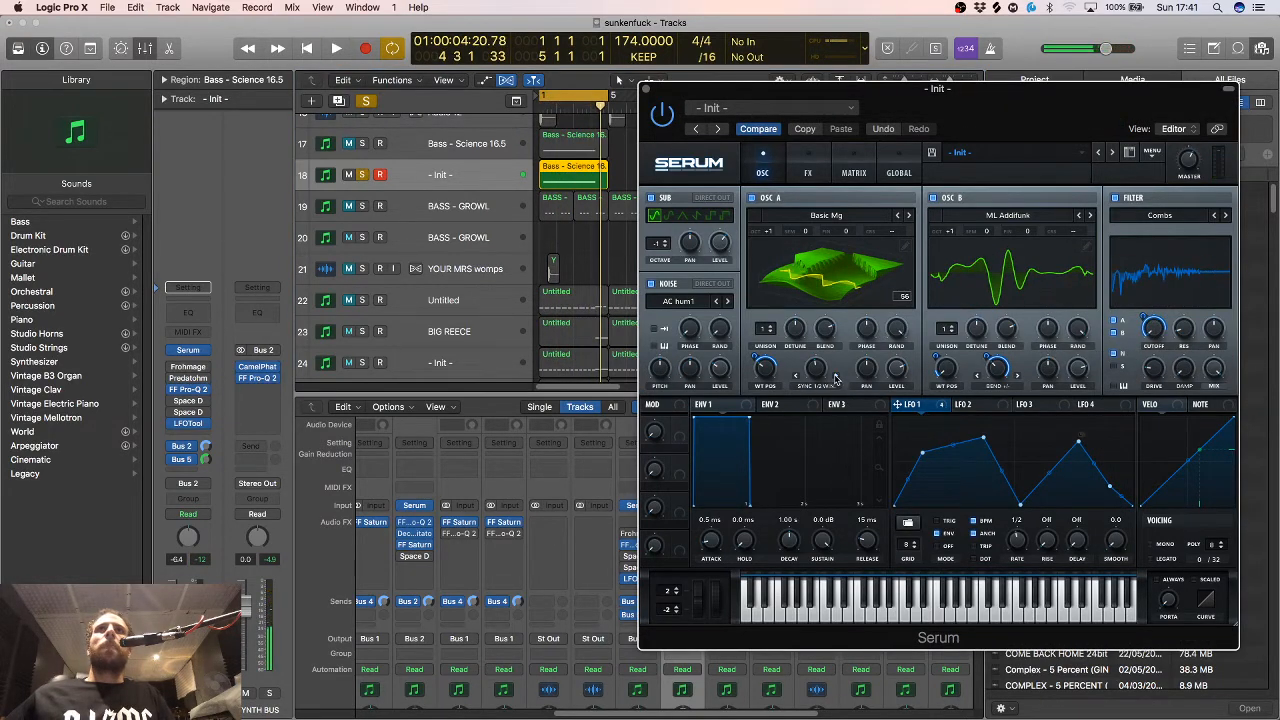
{"action": "left_click", "coordinate": [336, 48]}
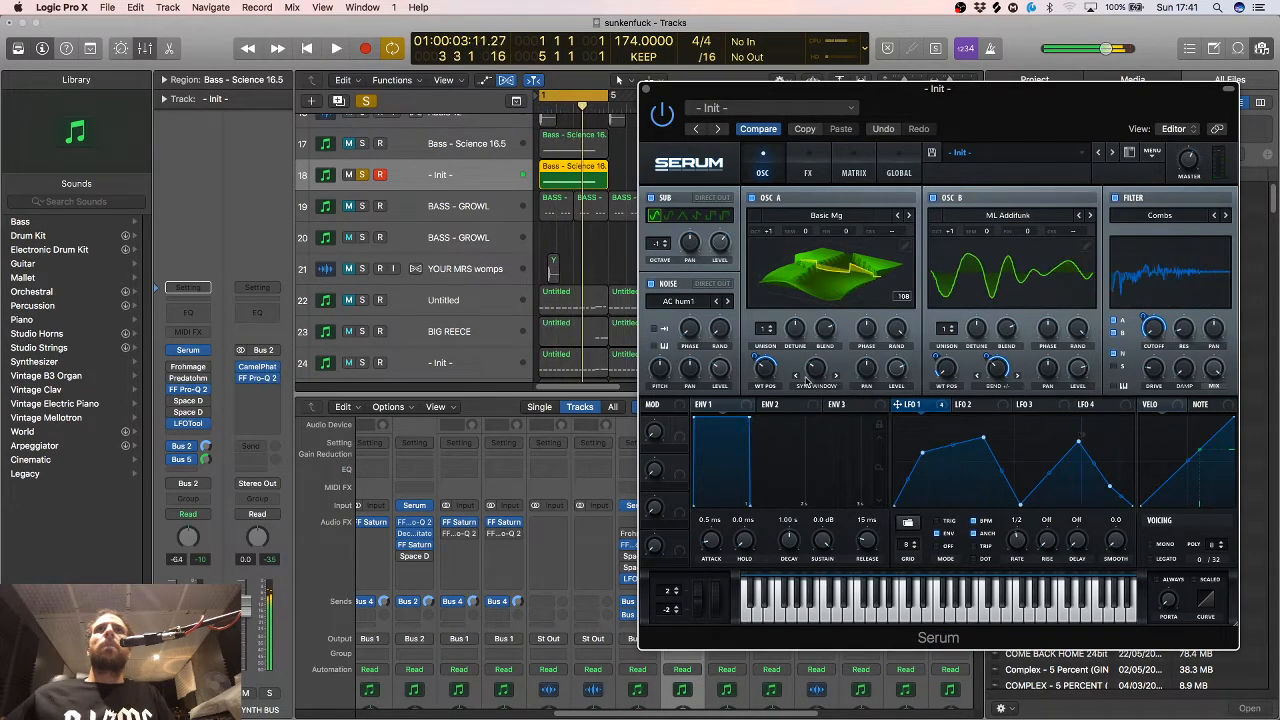
{"action": "left_click", "coordinate": [336, 48]}
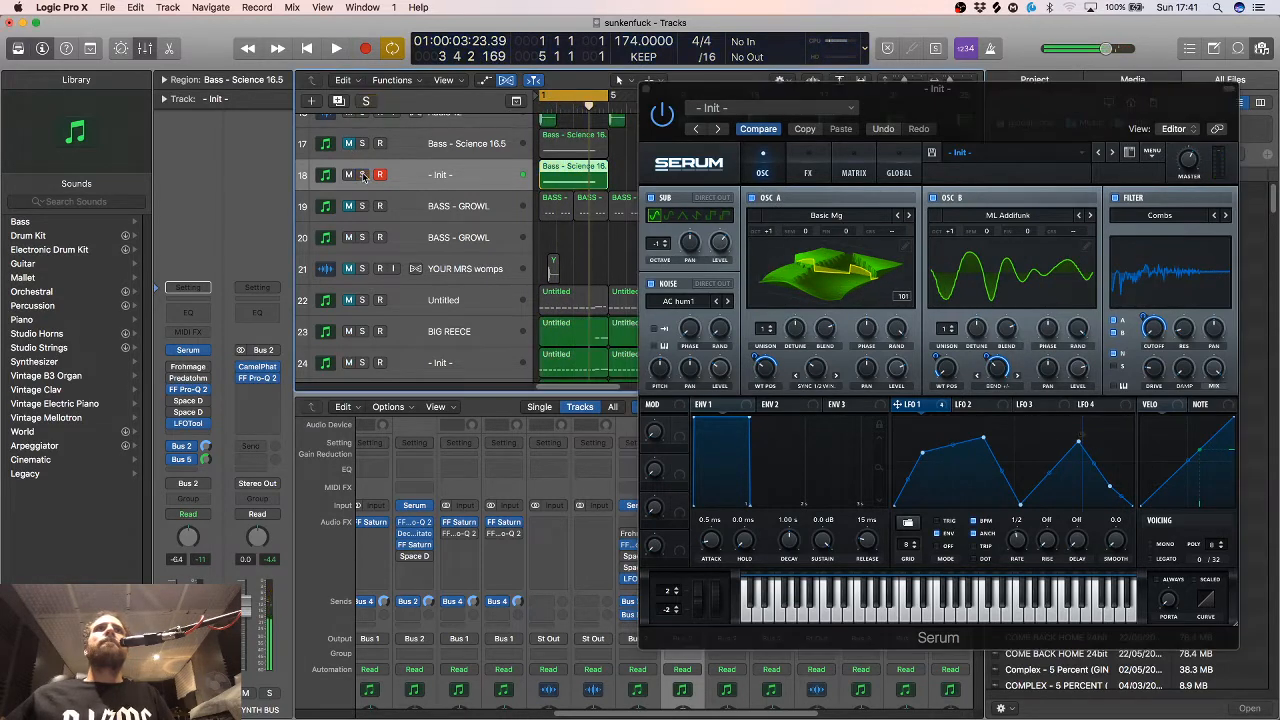
{"action": "left_click", "coordinate": [336, 48]}
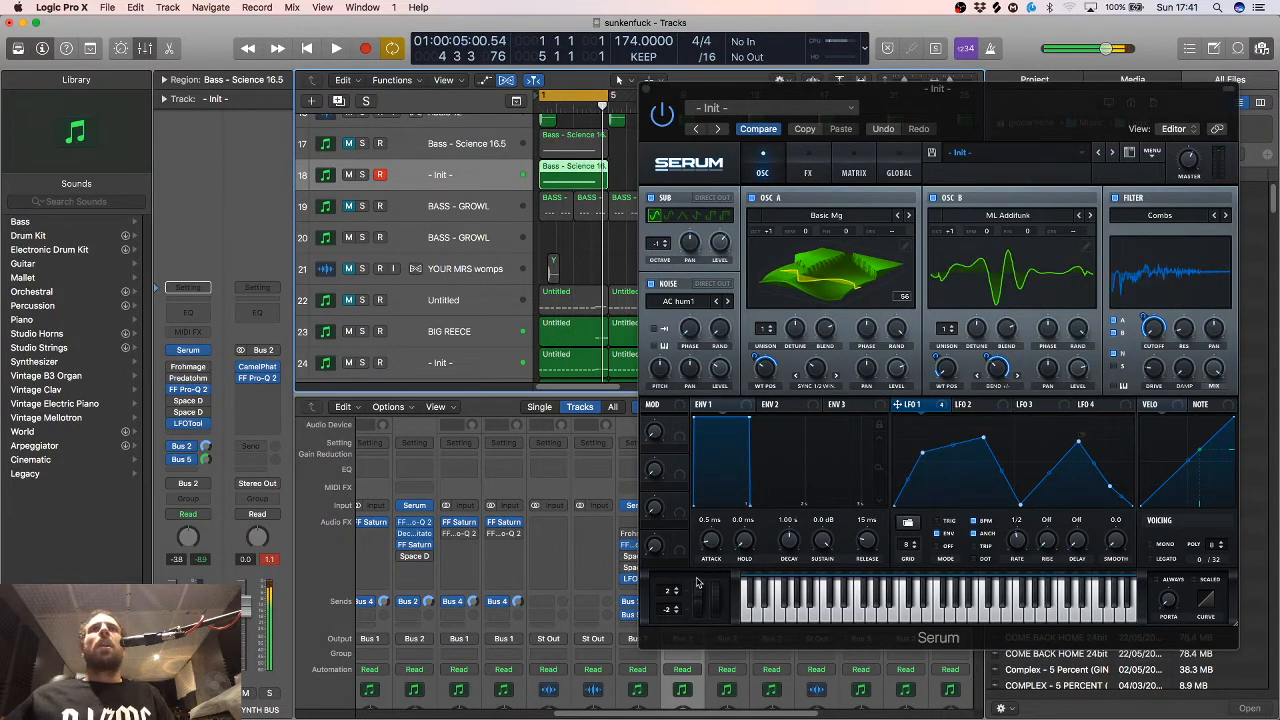
Bend Serum's pitch wheel and add Serum: Pitch Bend automation ramping from 0.00 to 2.00
{"action": "left_click_drag", "start_coordinate": [938, 88], "coordinate": [1173, 157]}
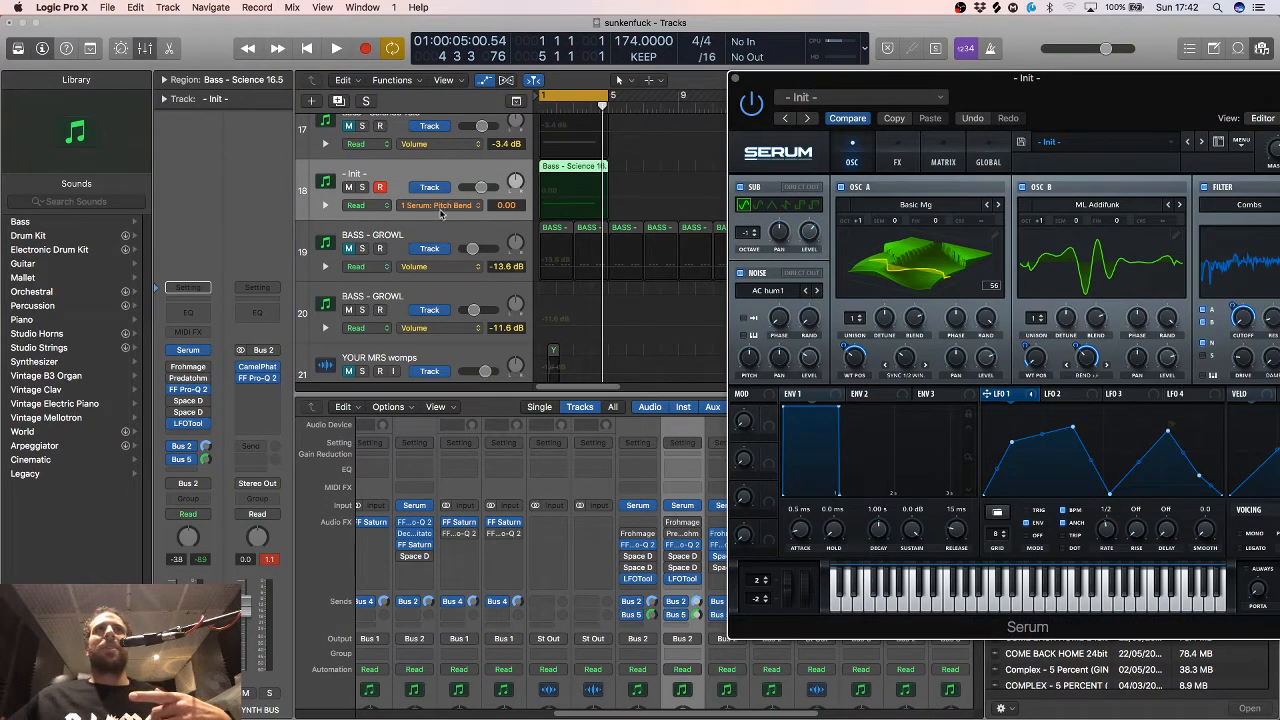
{"action": "mouse_move", "coordinate": [619, 373]}
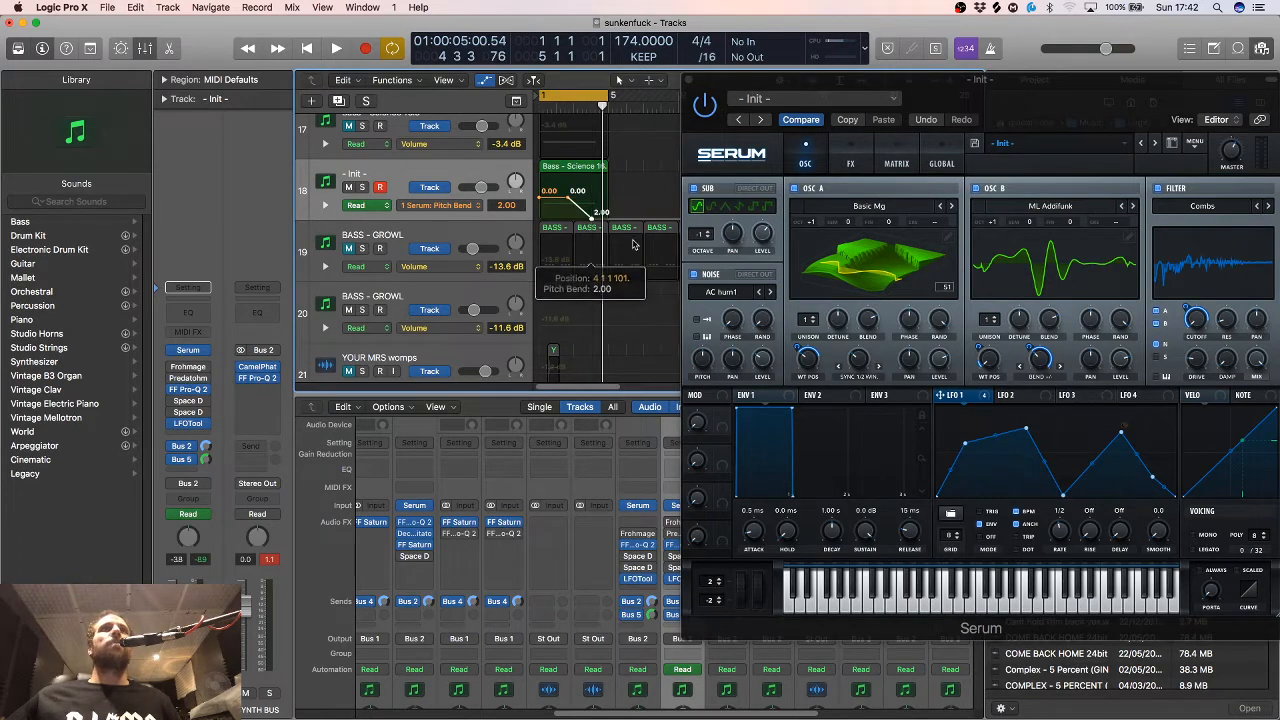
{"action": "left_click", "coordinate": [336, 48]}
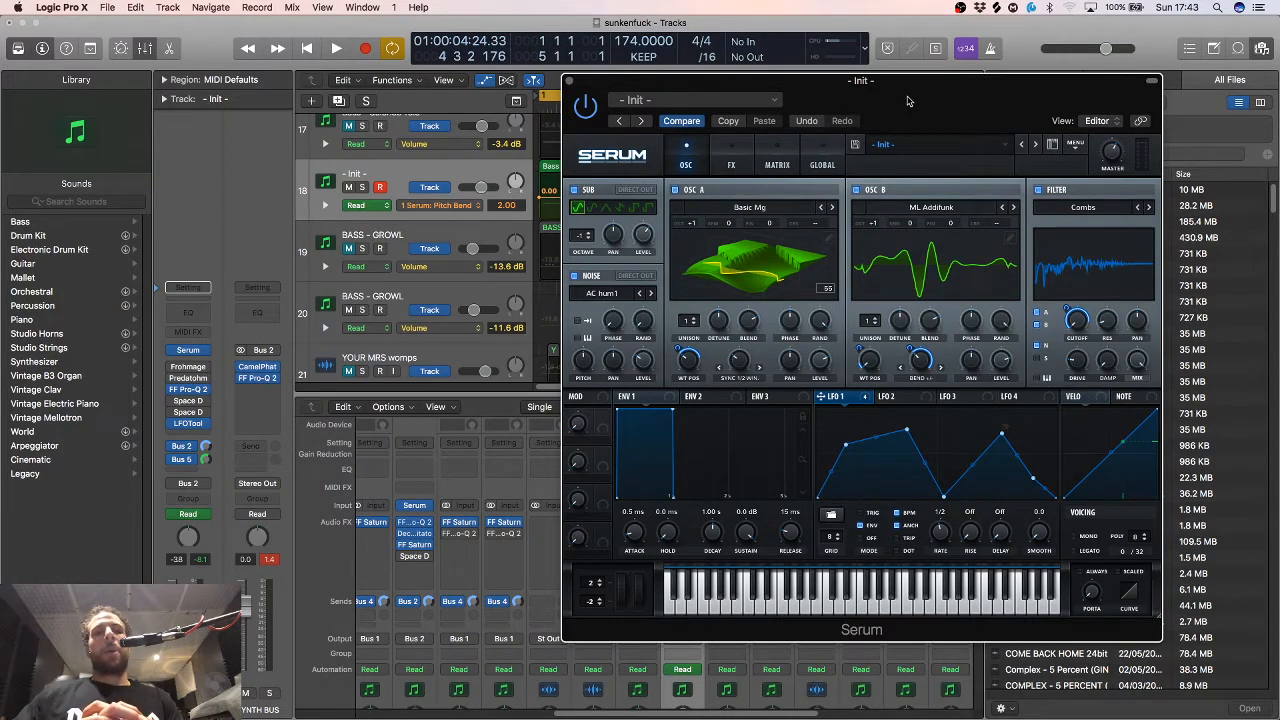
{"action": "mouse_move", "coordinate": [1037, 82]}
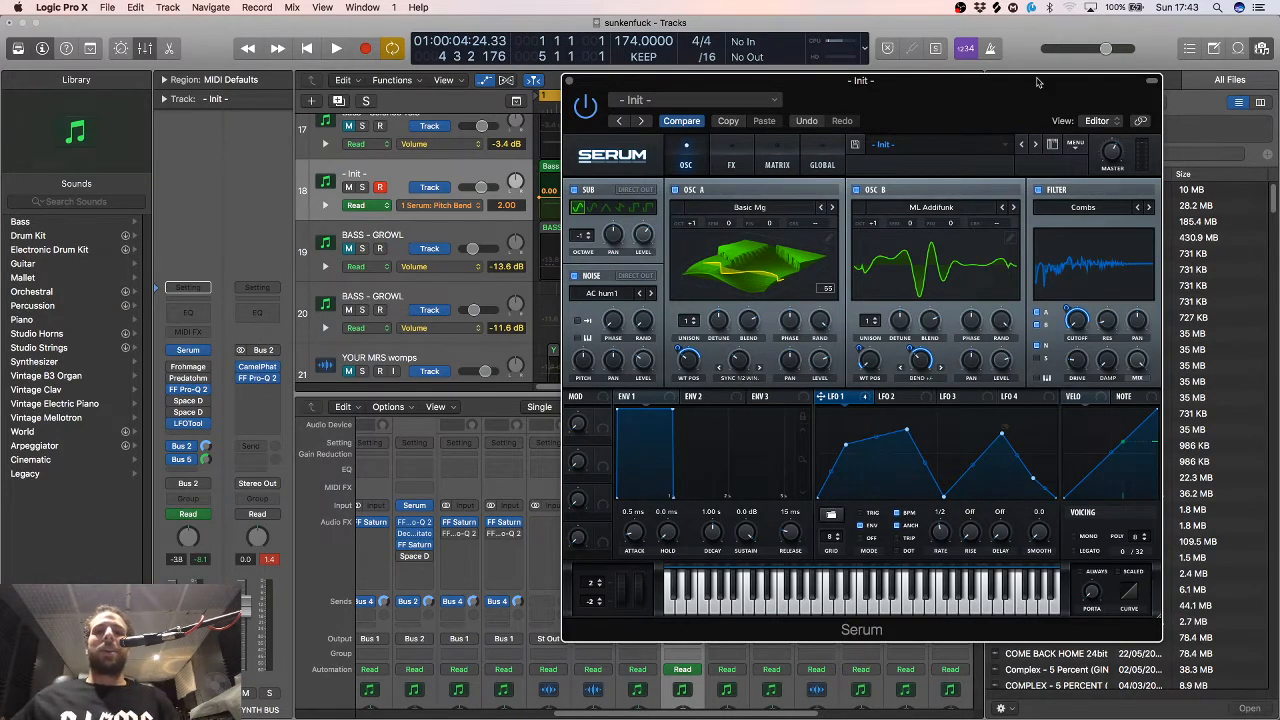